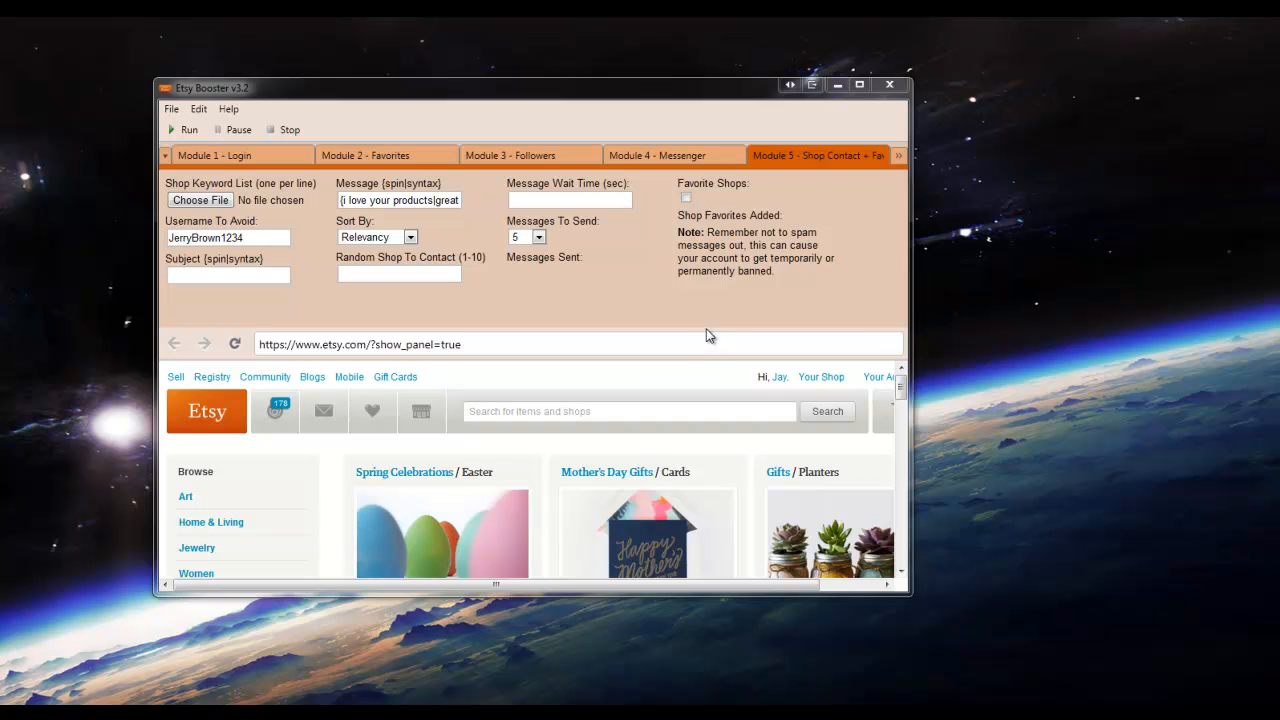
mouse_move(693, 387)
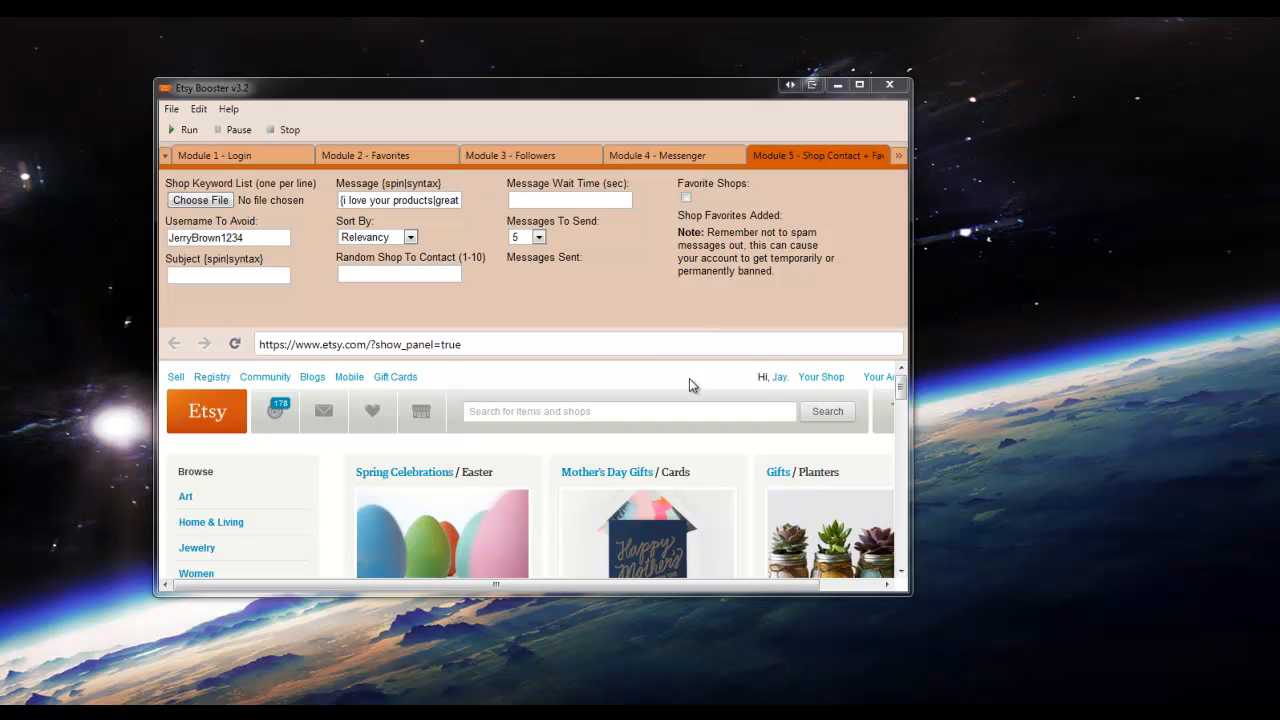
mouse_move(603, 240)
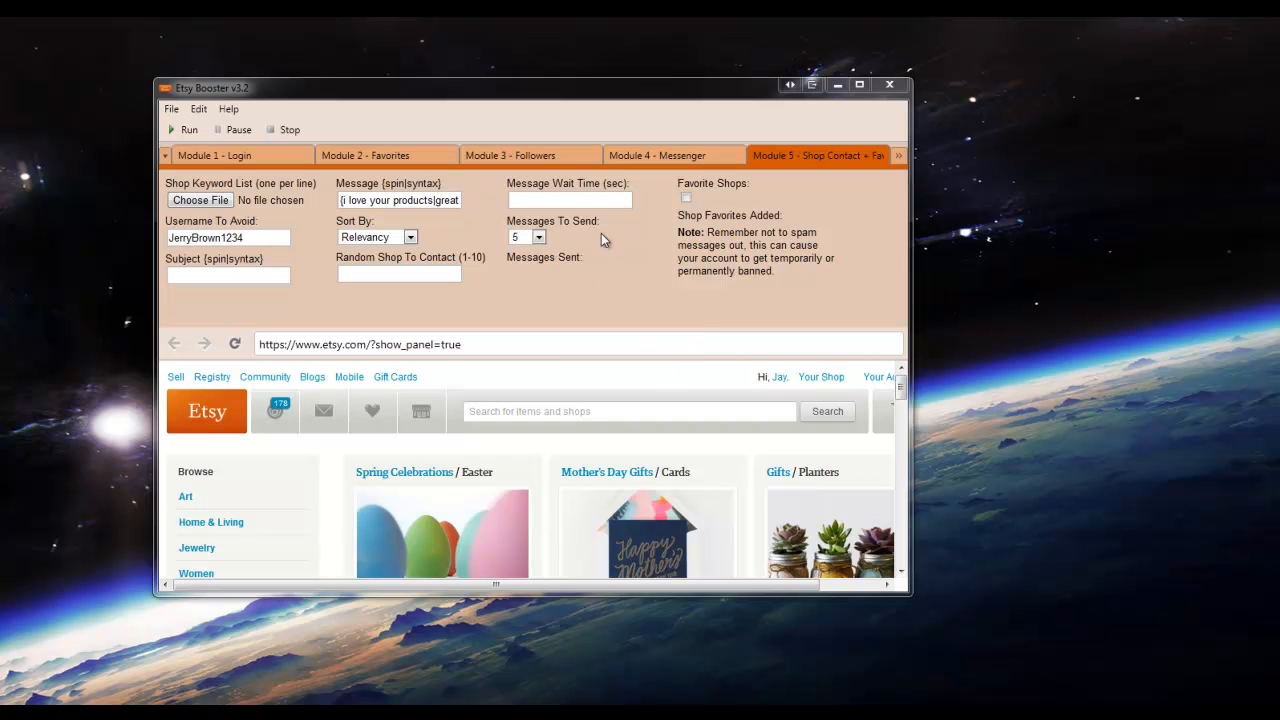
mouse_move(572, 241)
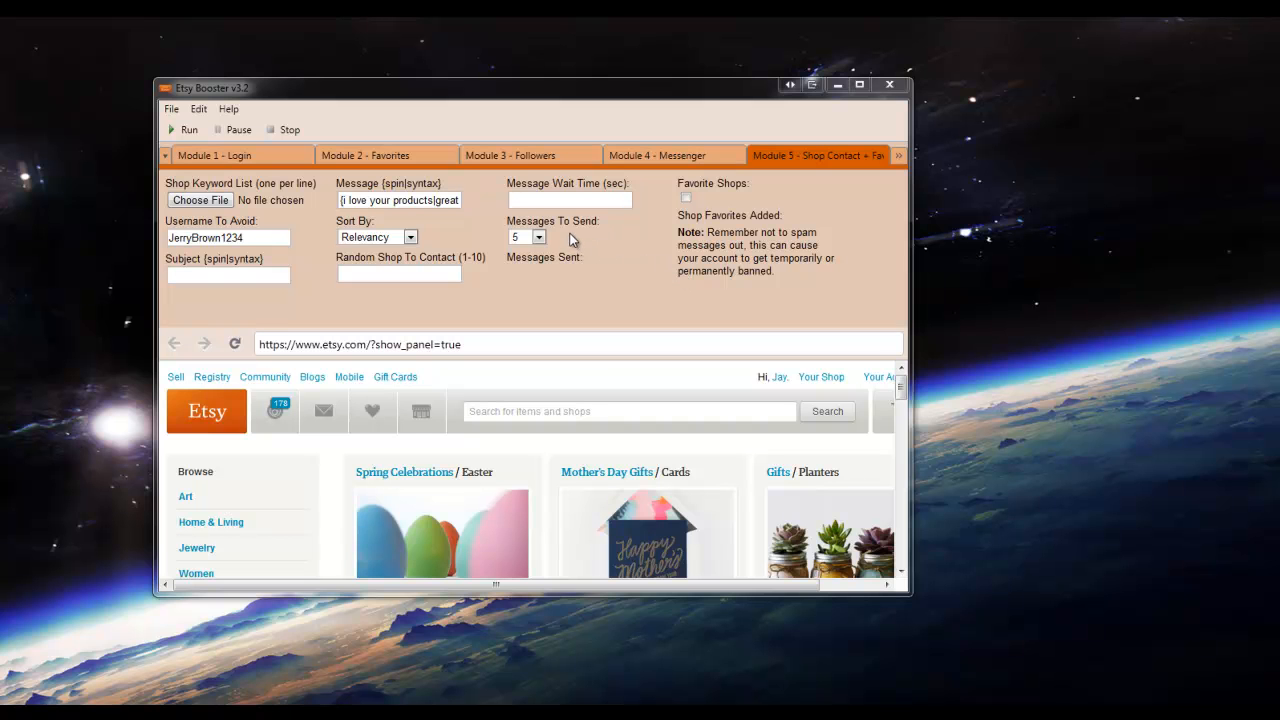
mouse_move(538, 234)
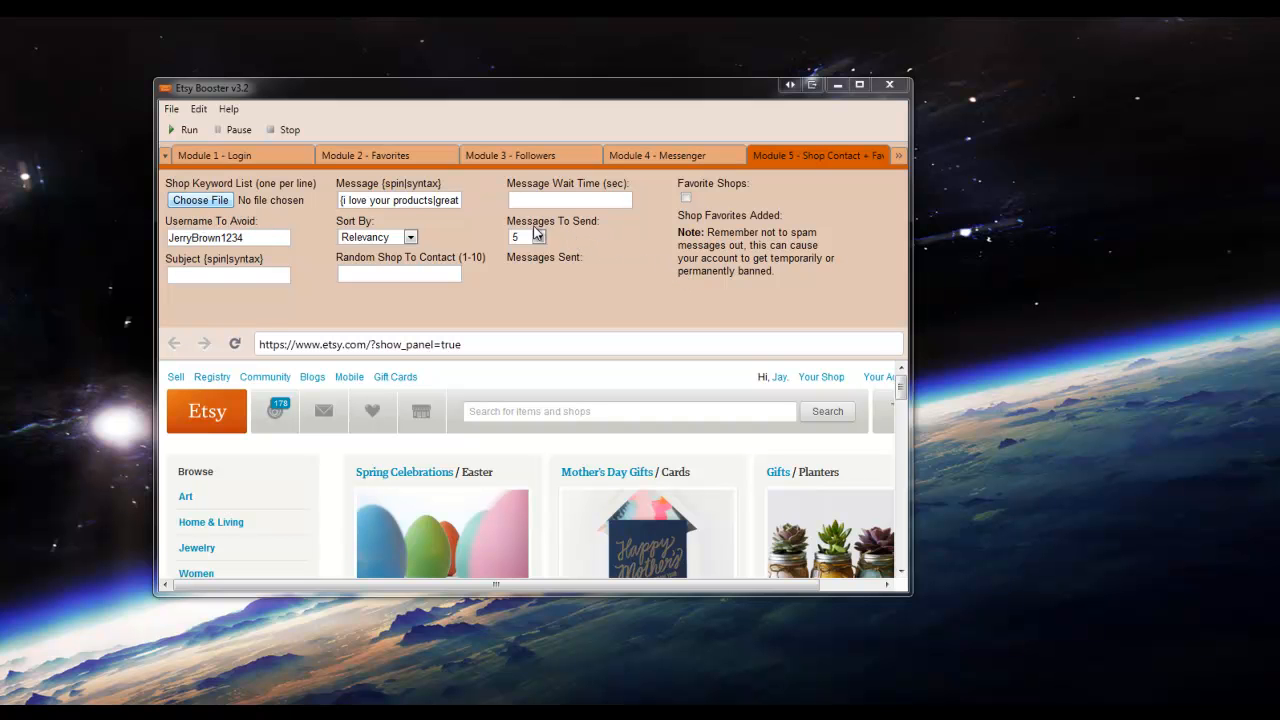
- Review shopkeywords.txt in Notepad, then load it as the shop keyword list
click(200, 200)
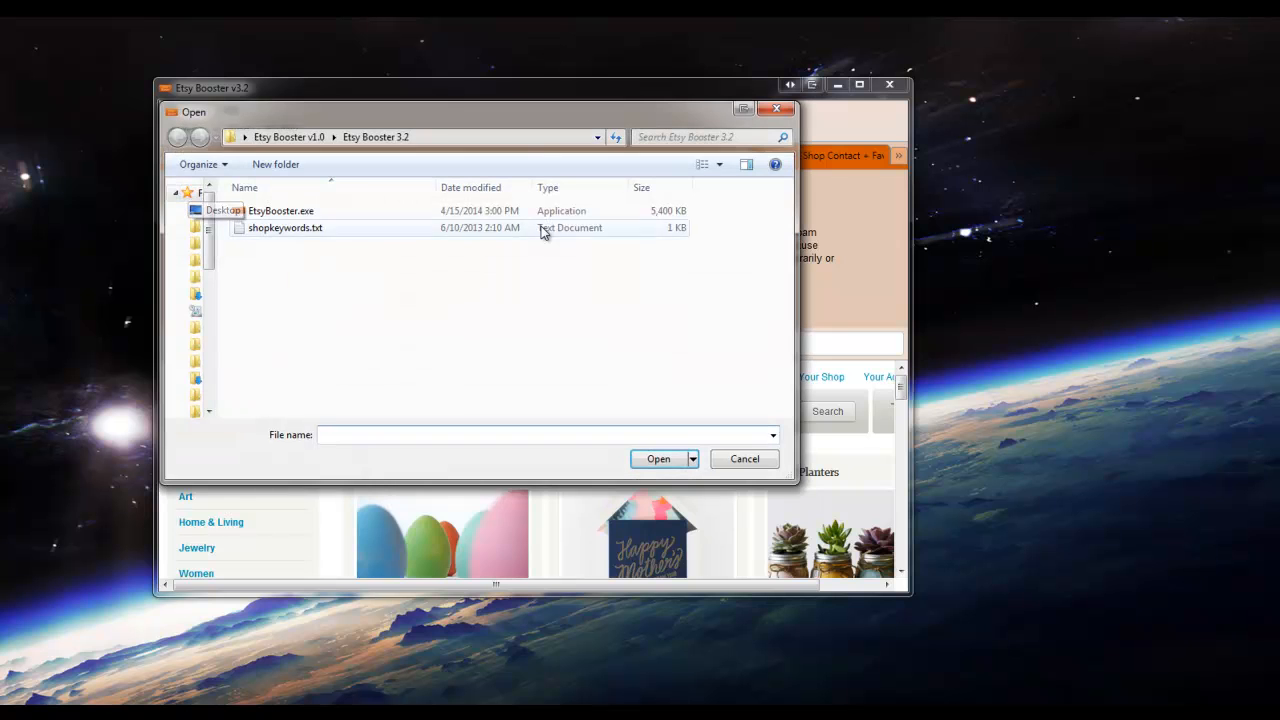
right_click(285, 227)
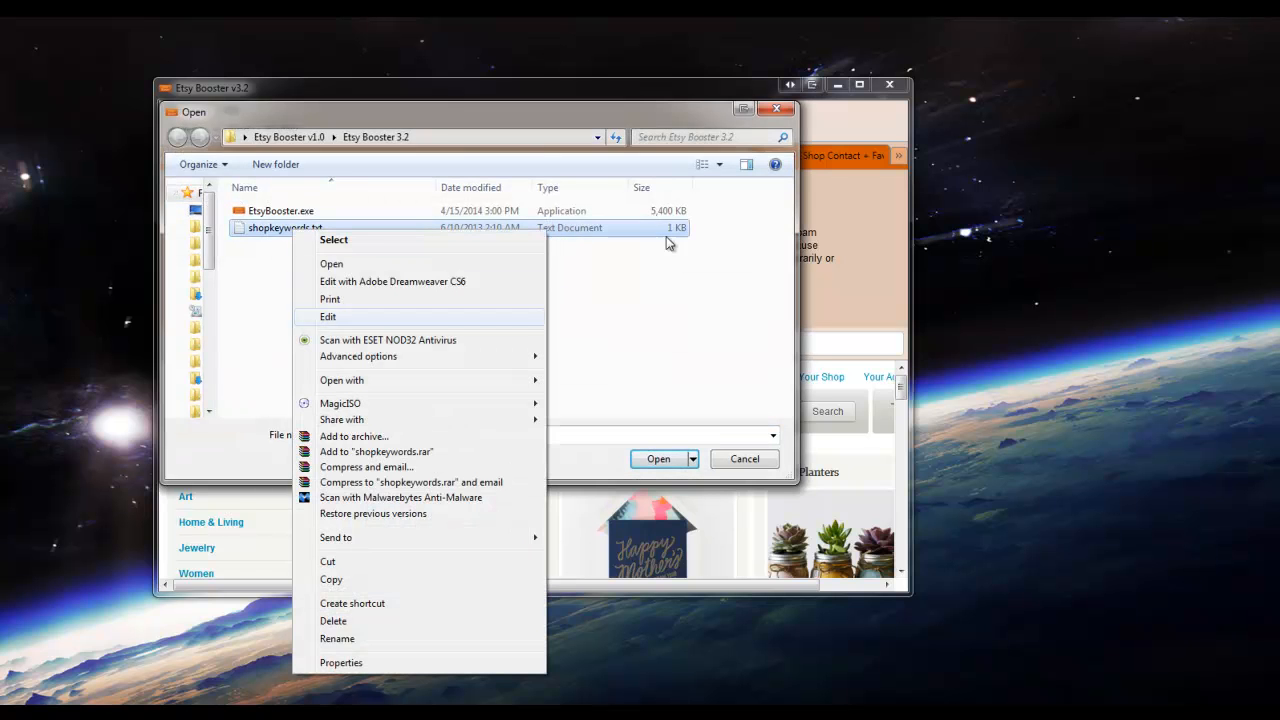
click(328, 316)
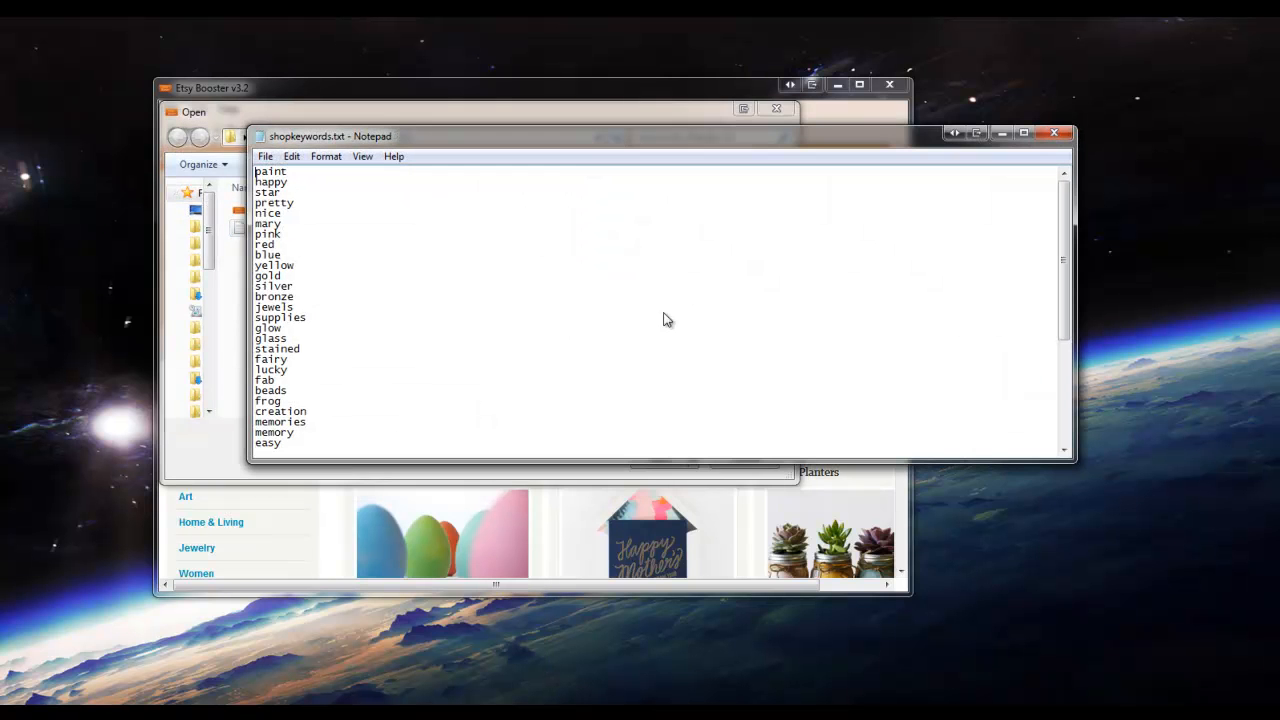
mouse_move(547, 236)
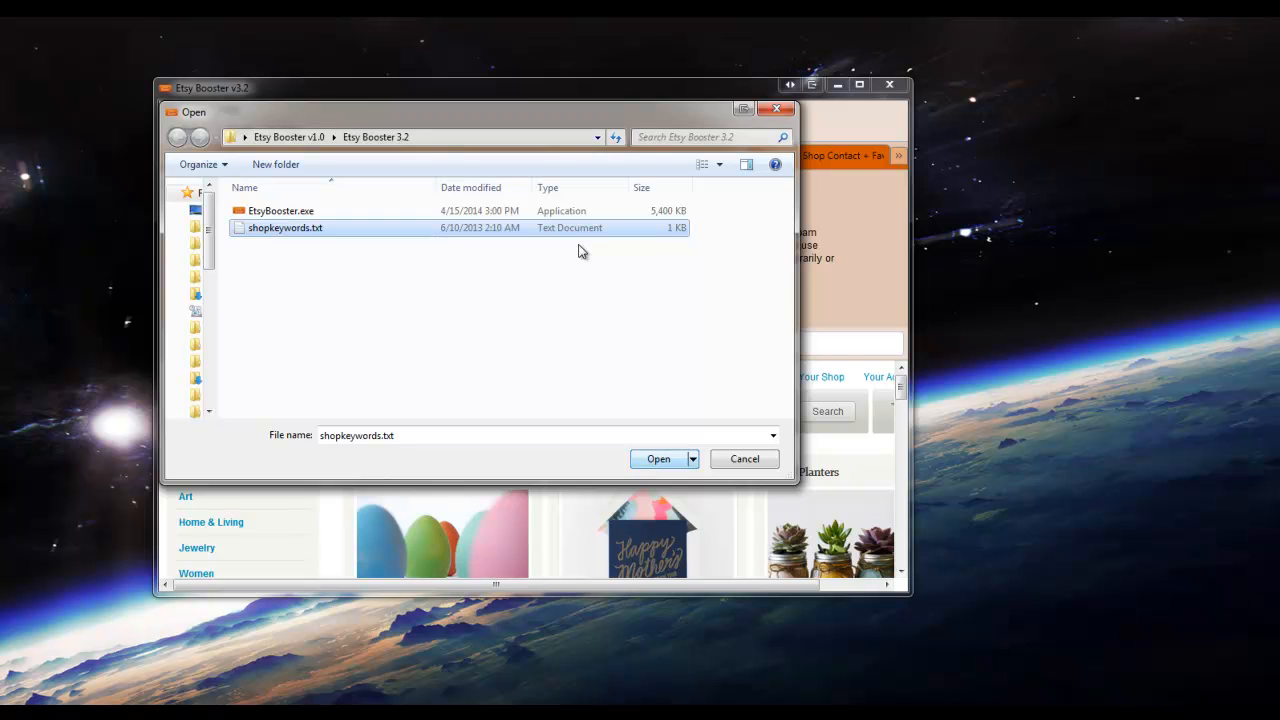
click(657, 458)
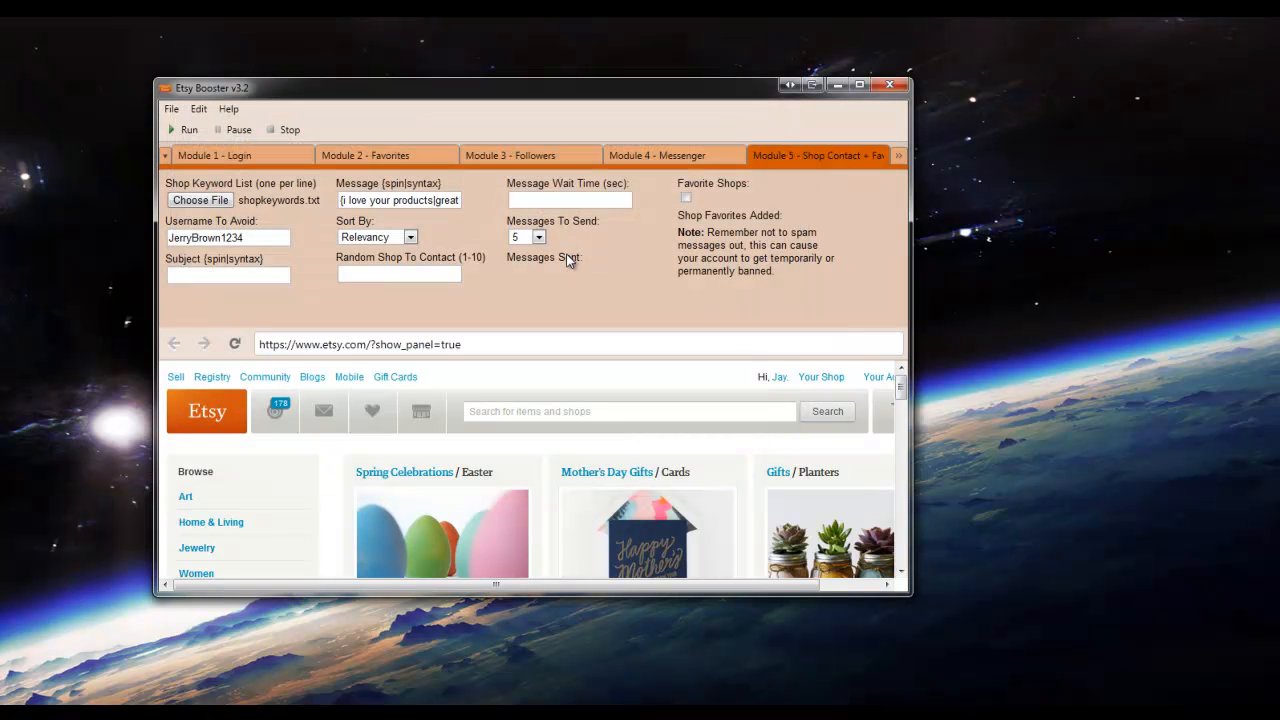
mouse_move(590, 283)
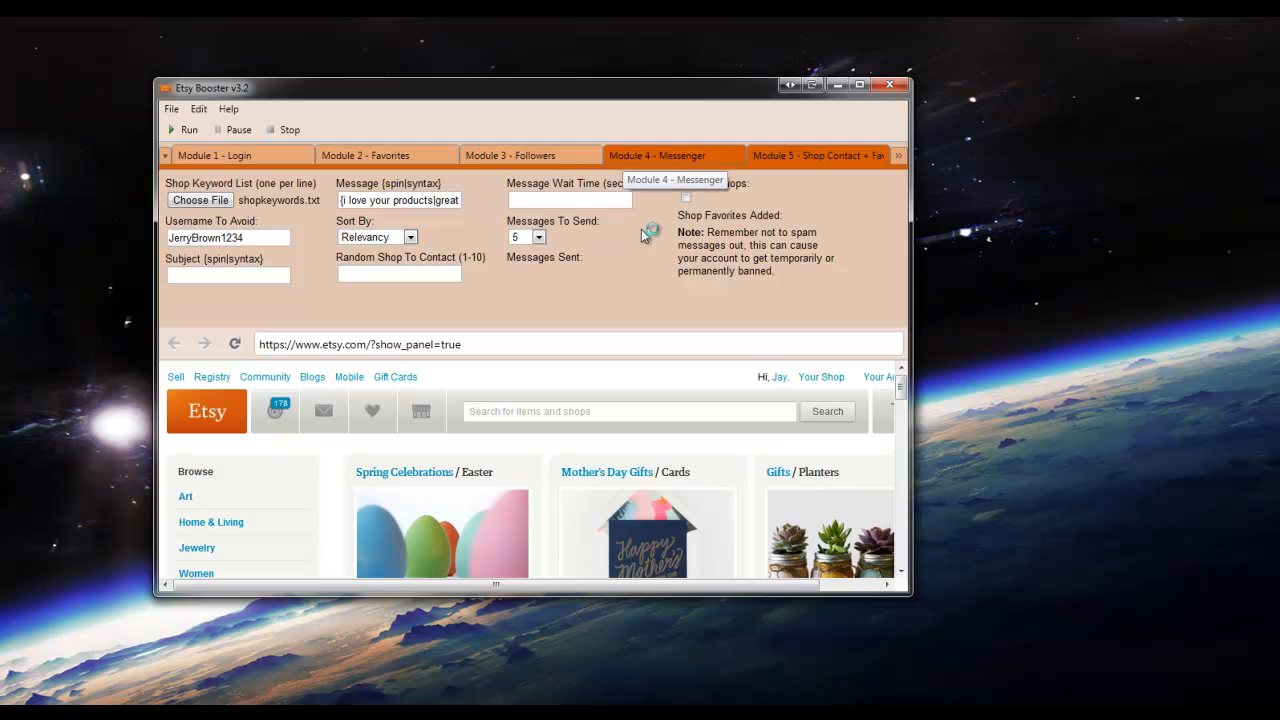
click(818, 155)
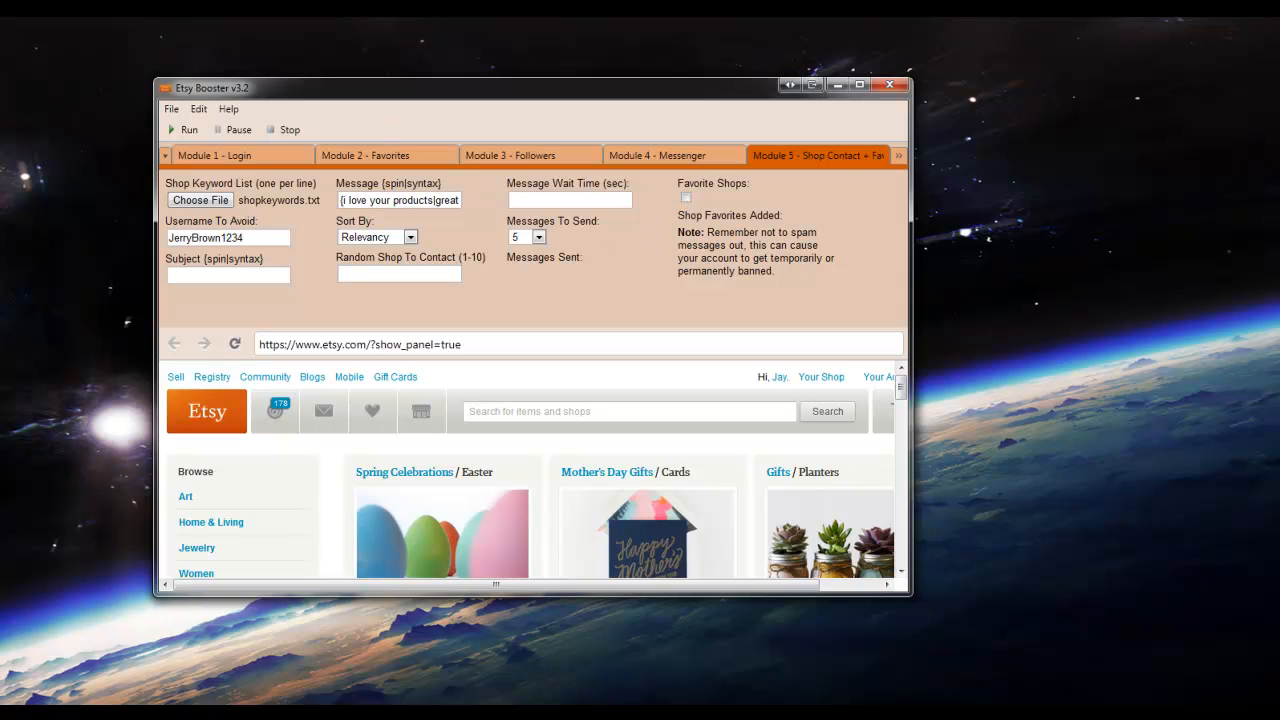
click(673, 155)
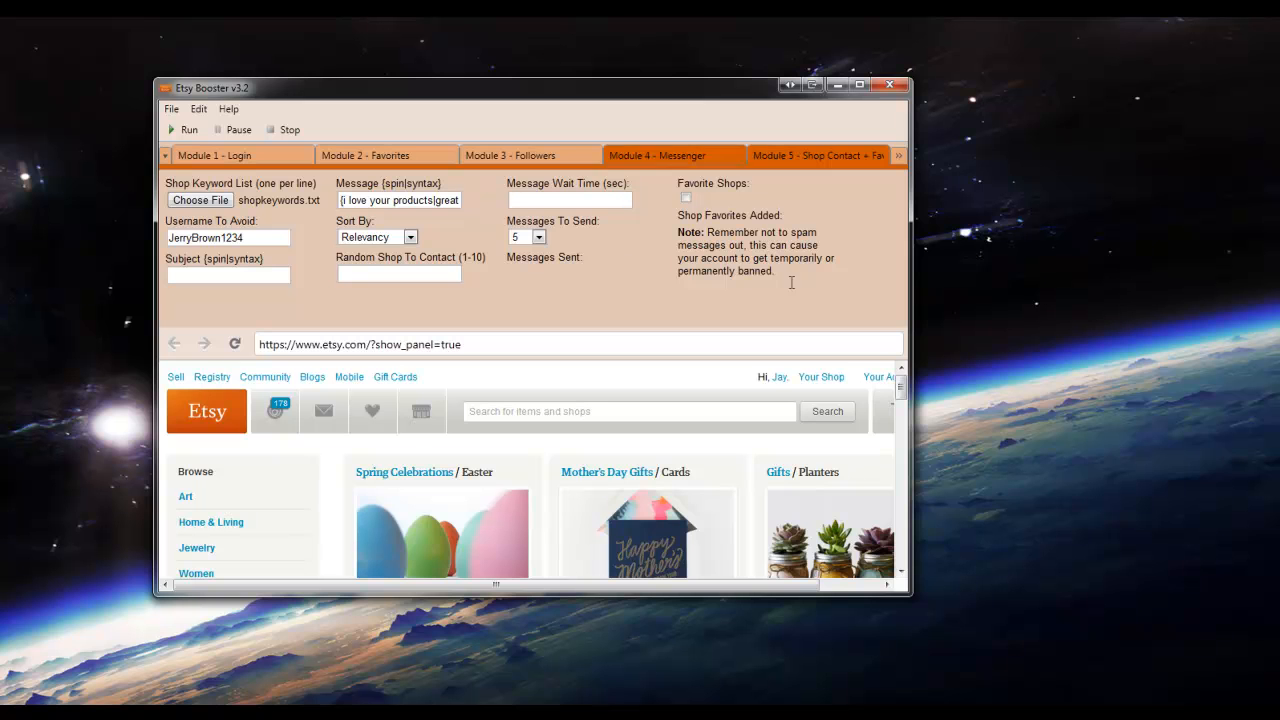
click(815, 155)
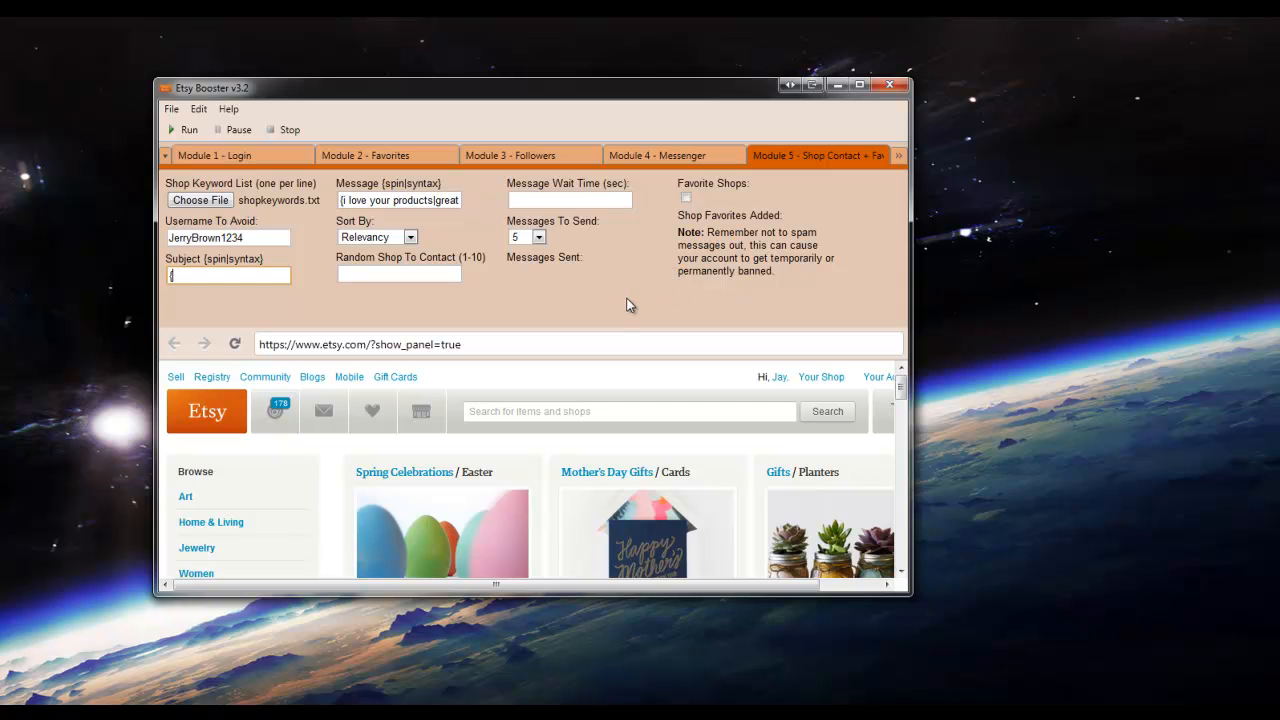
- Enter the spin subject {i love your stuff|hey there|cool stuff in the Subject field
text({i love your stuff|)
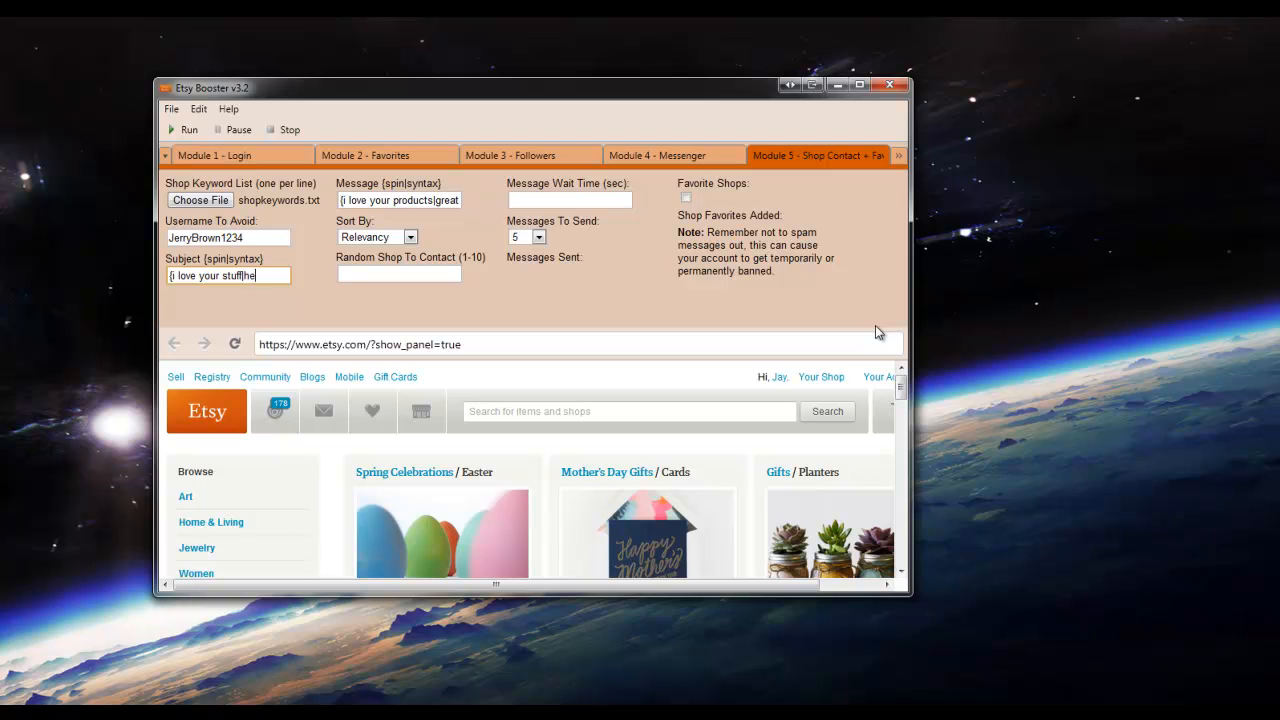
text(hey there)
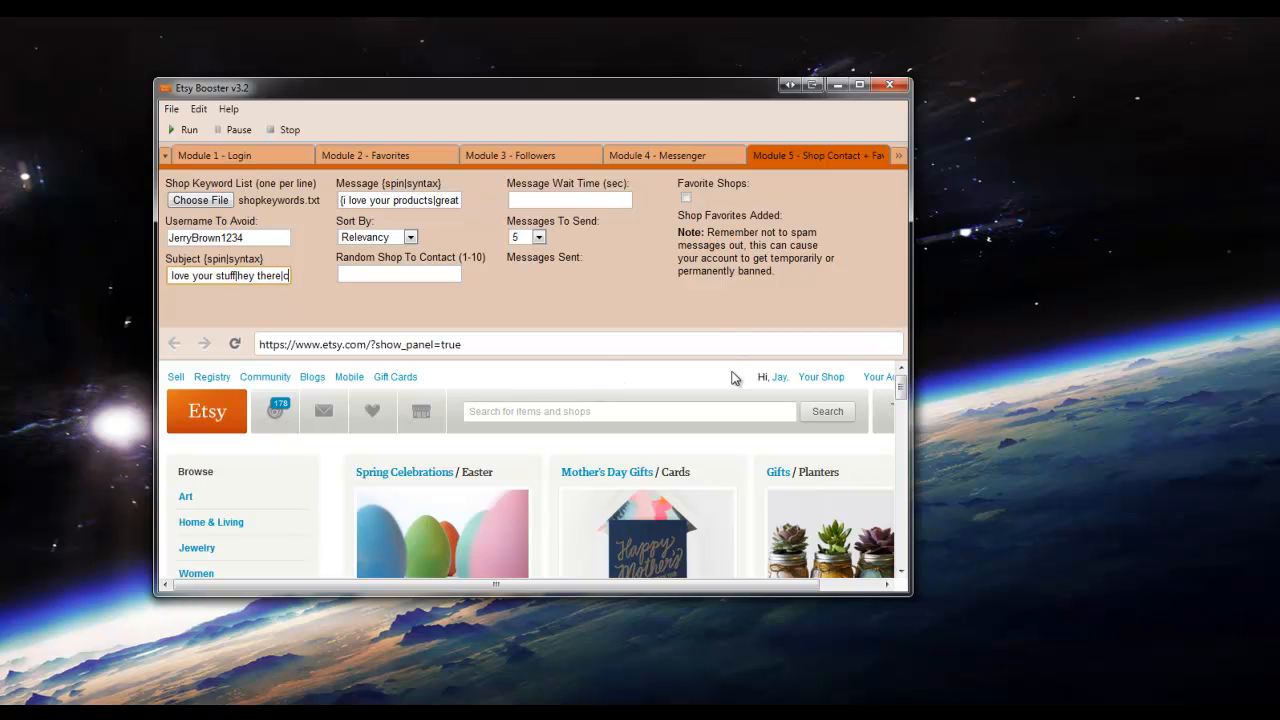
text(|cool stuff)
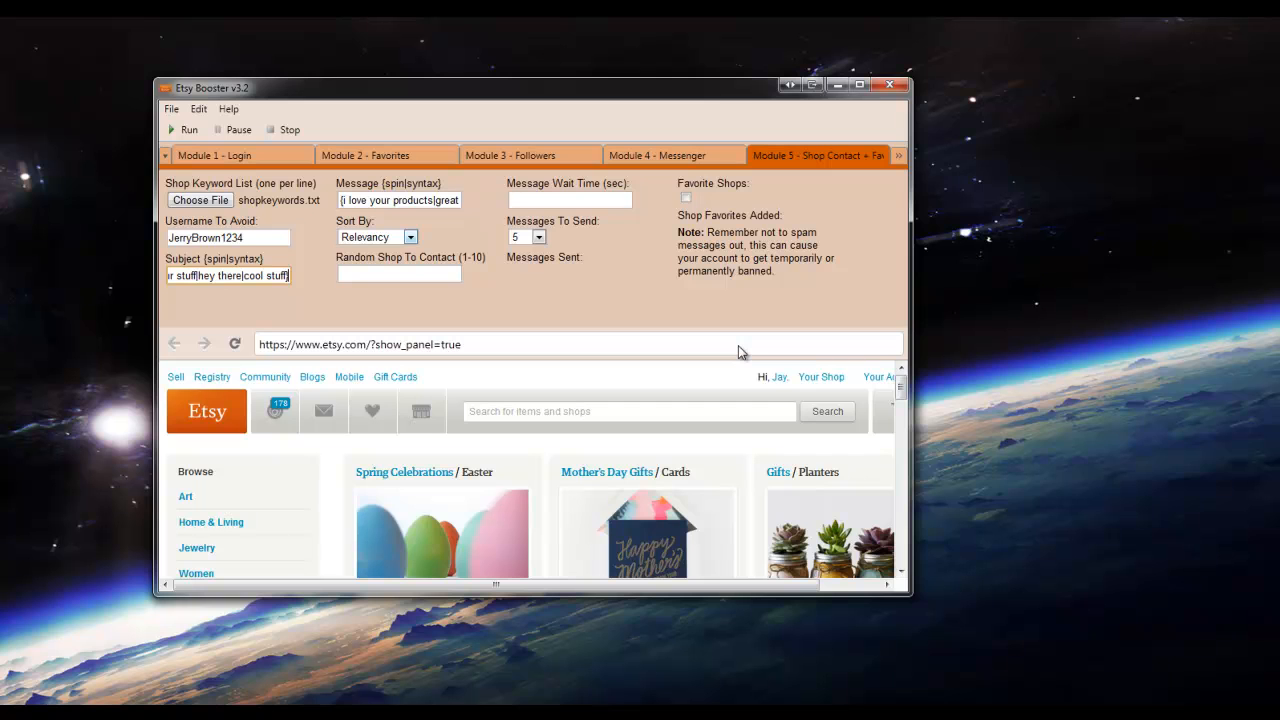
- Keep shop sorting on Relevancy and set Random Shop To Contact to 2
click(410, 237)
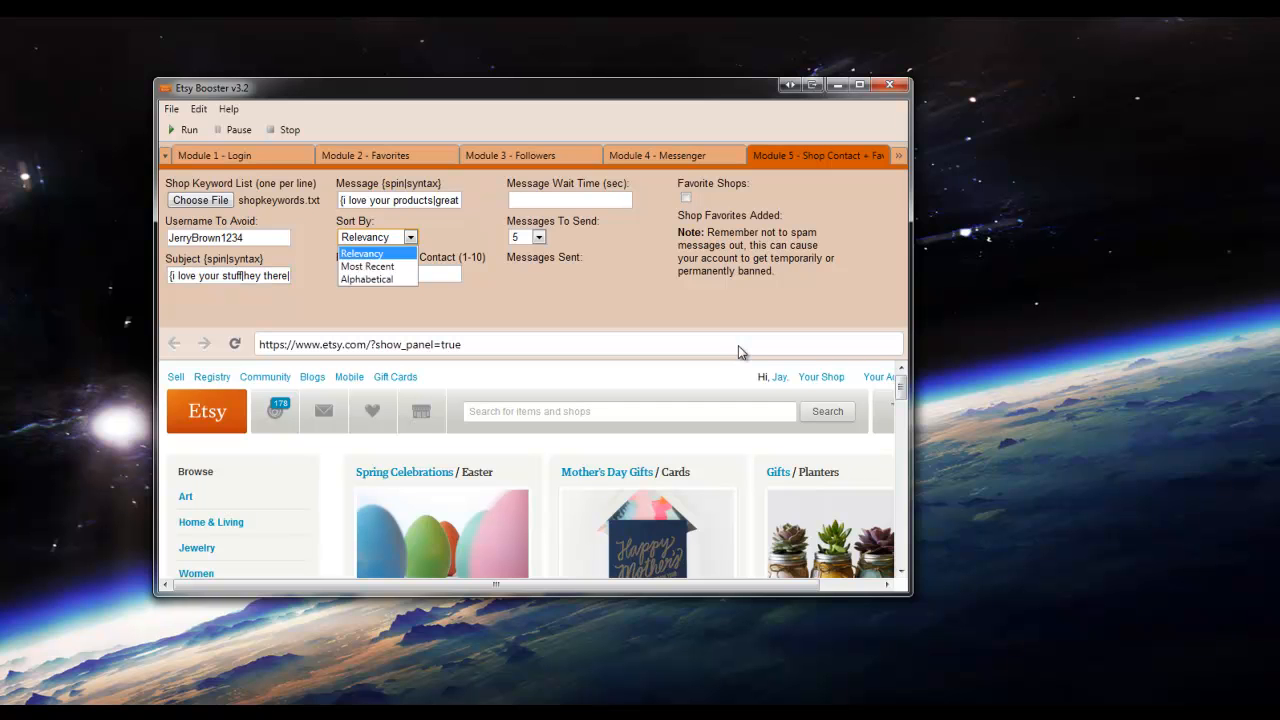
click(375, 253)
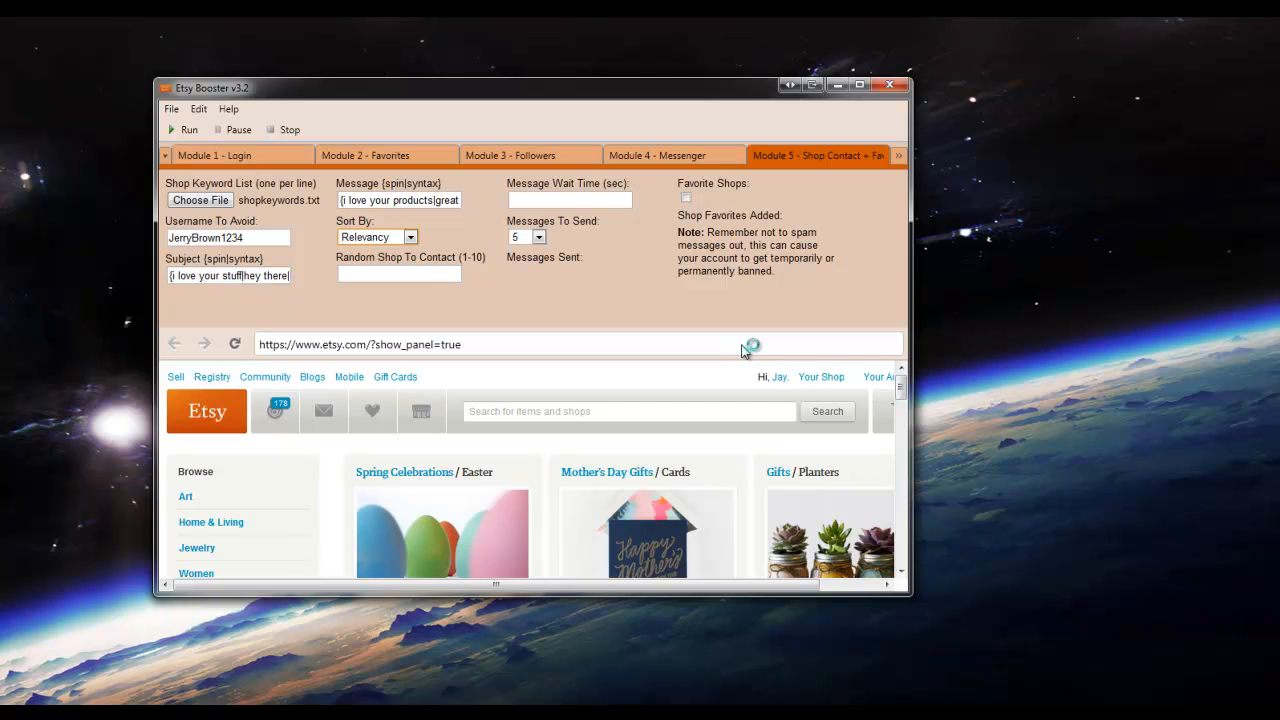
click(398, 273)
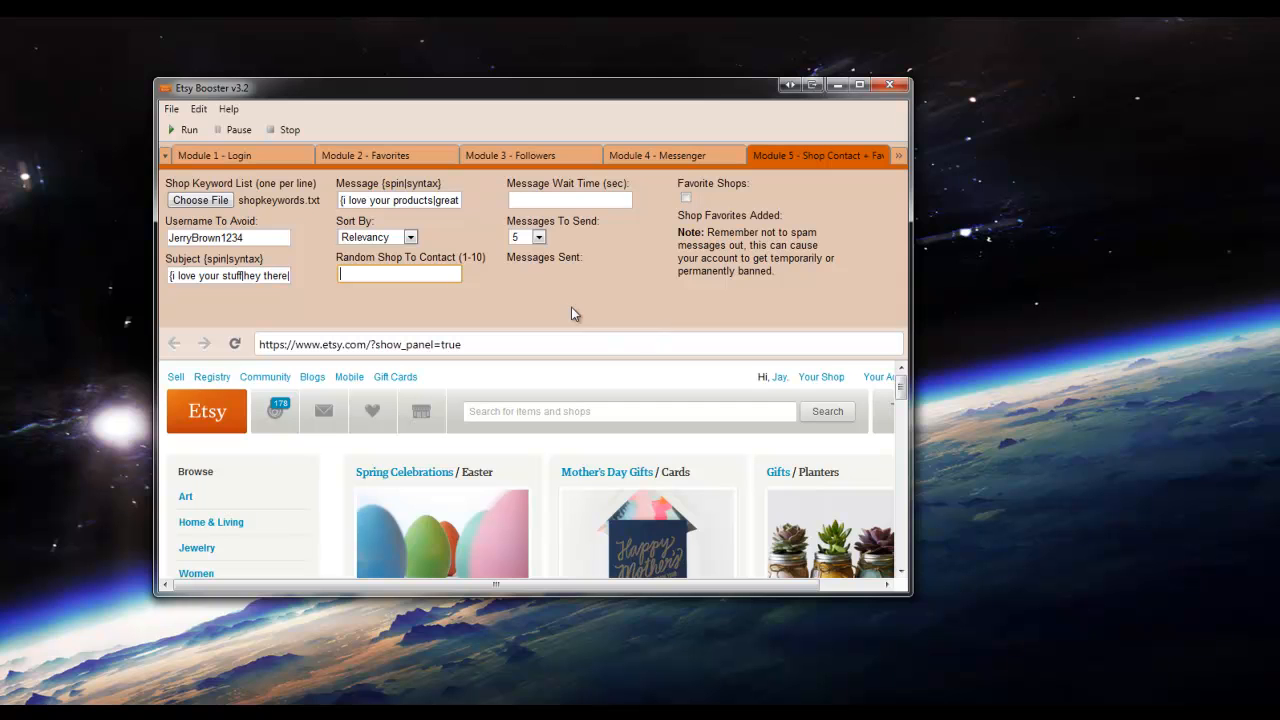
mouse_move(607, 345)
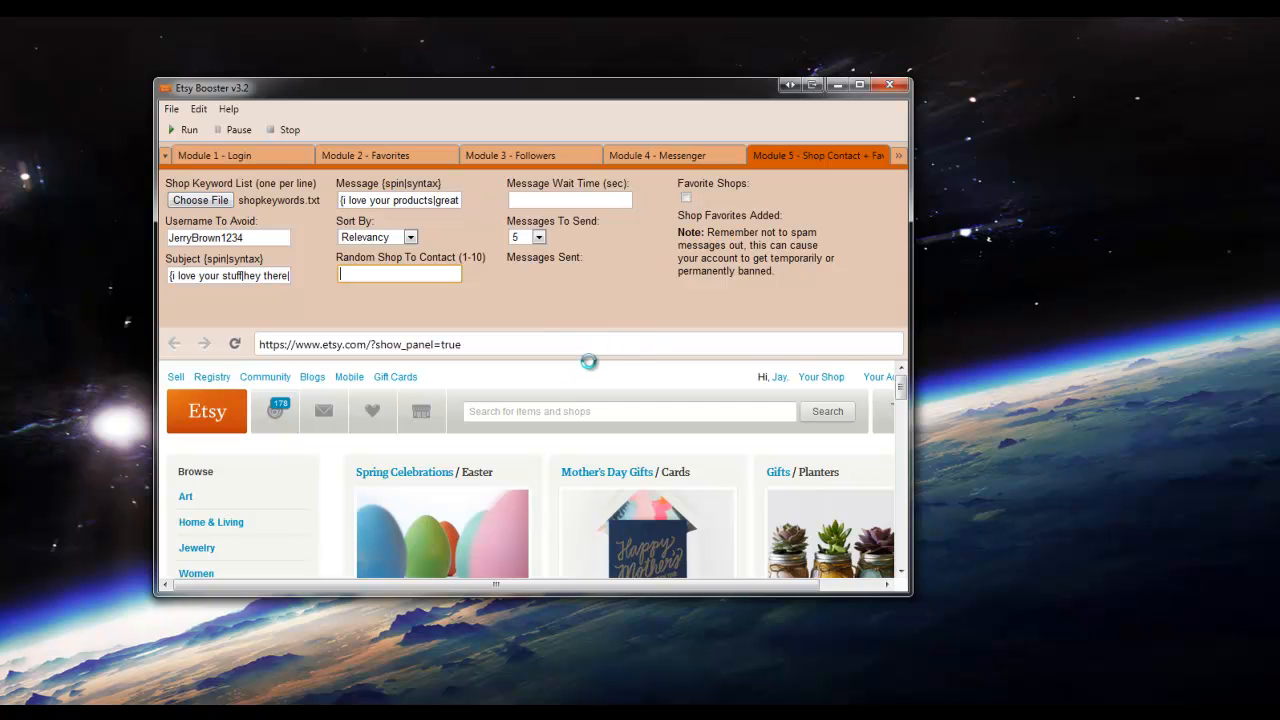
mouse_move(558, 199)
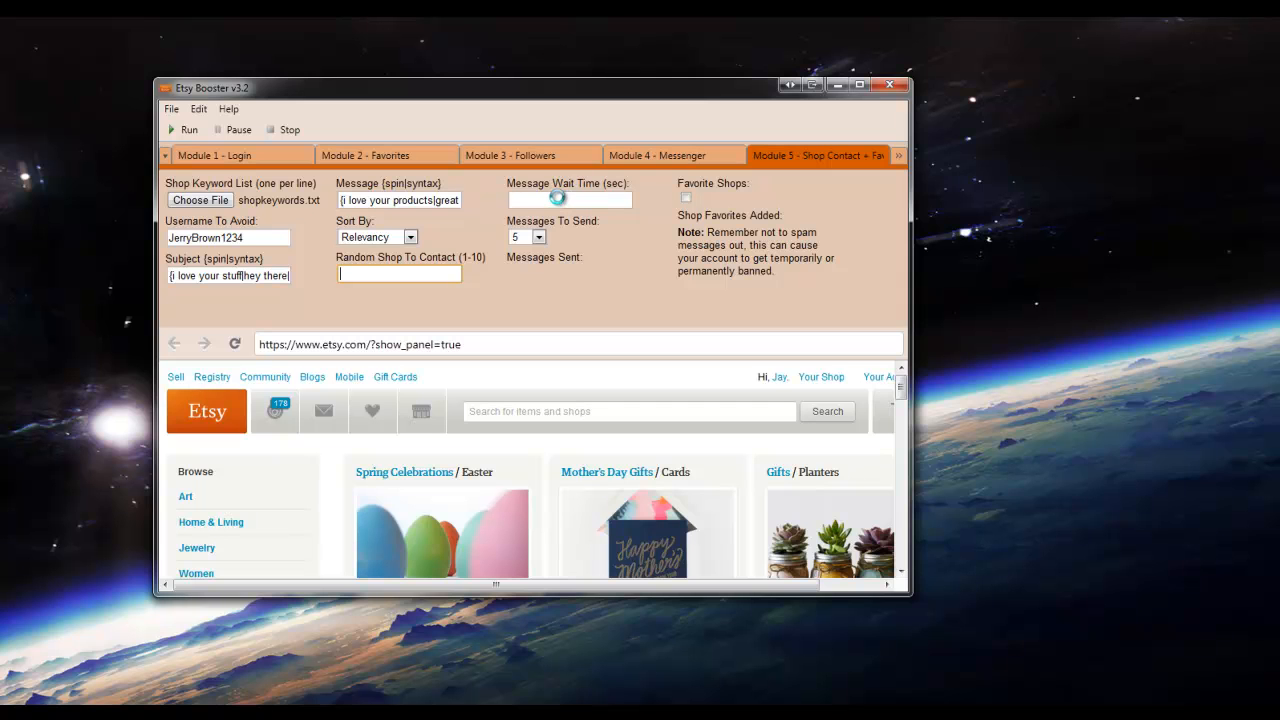
mouse_move(360, 160)
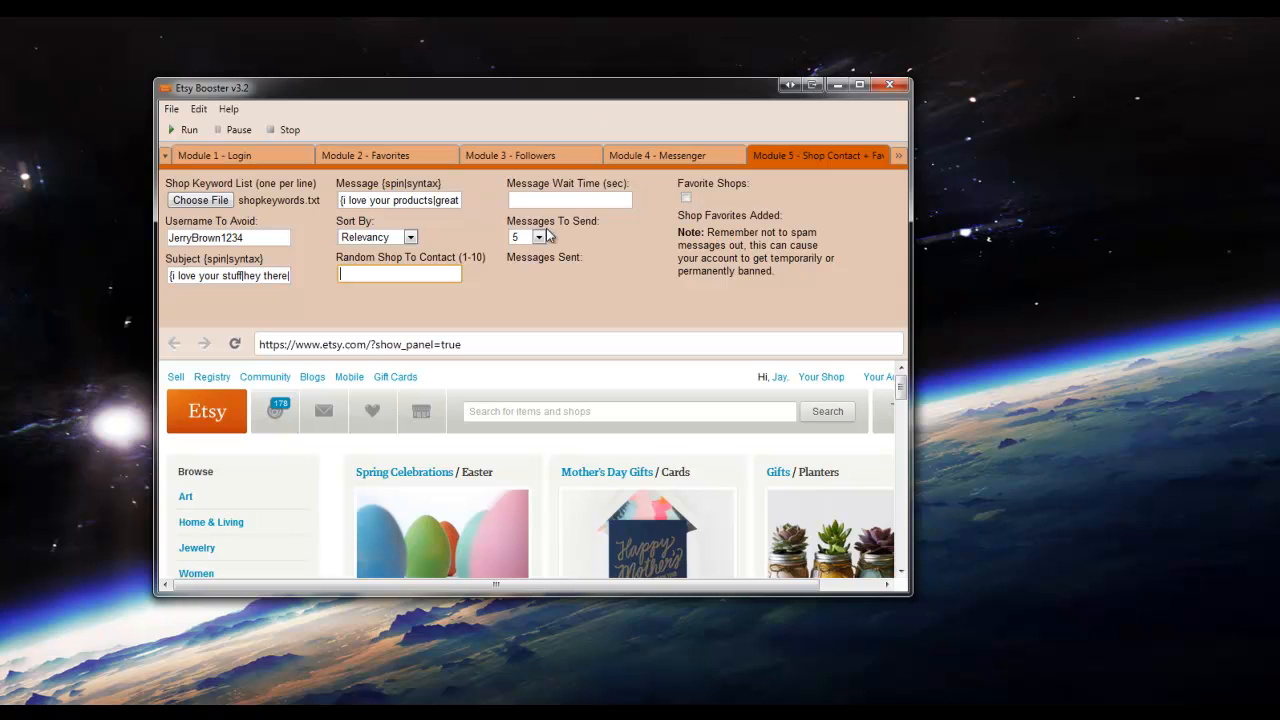
mouse_move(430, 218)
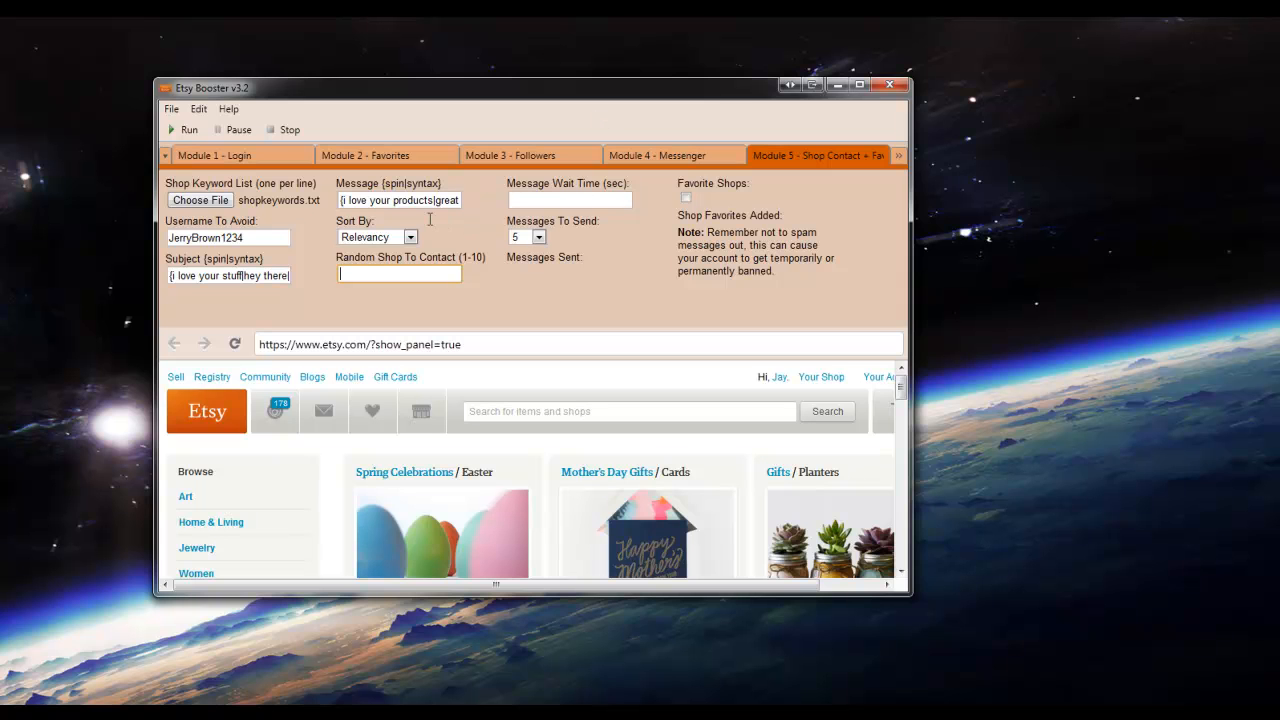
text(2)
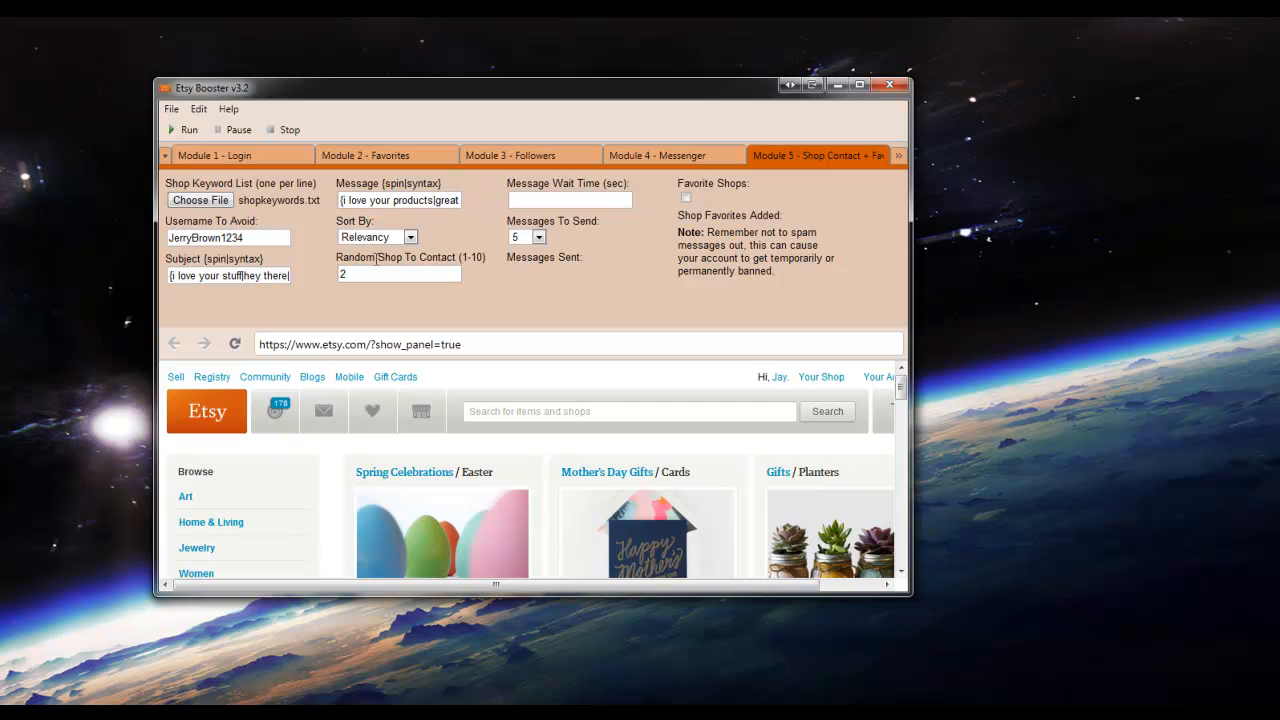
mouse_move(500, 305)
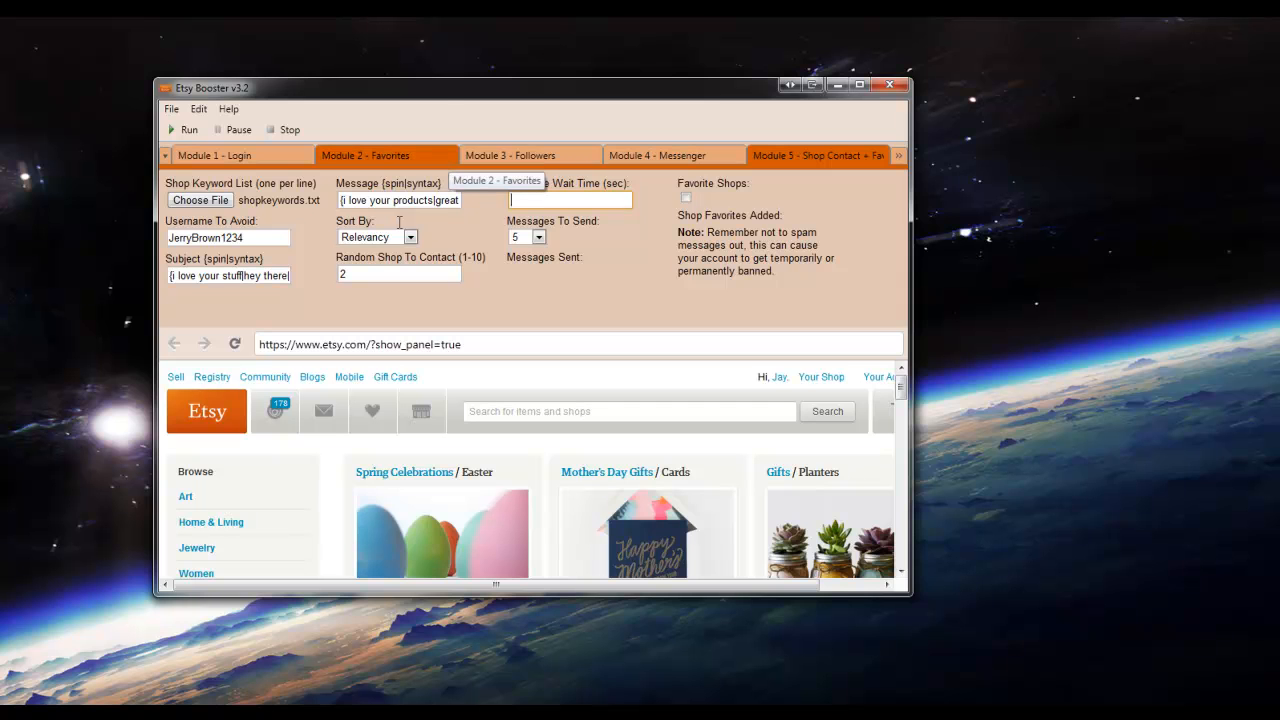
- Enter 8 in the Message Wait Time (sec) field
text(8)
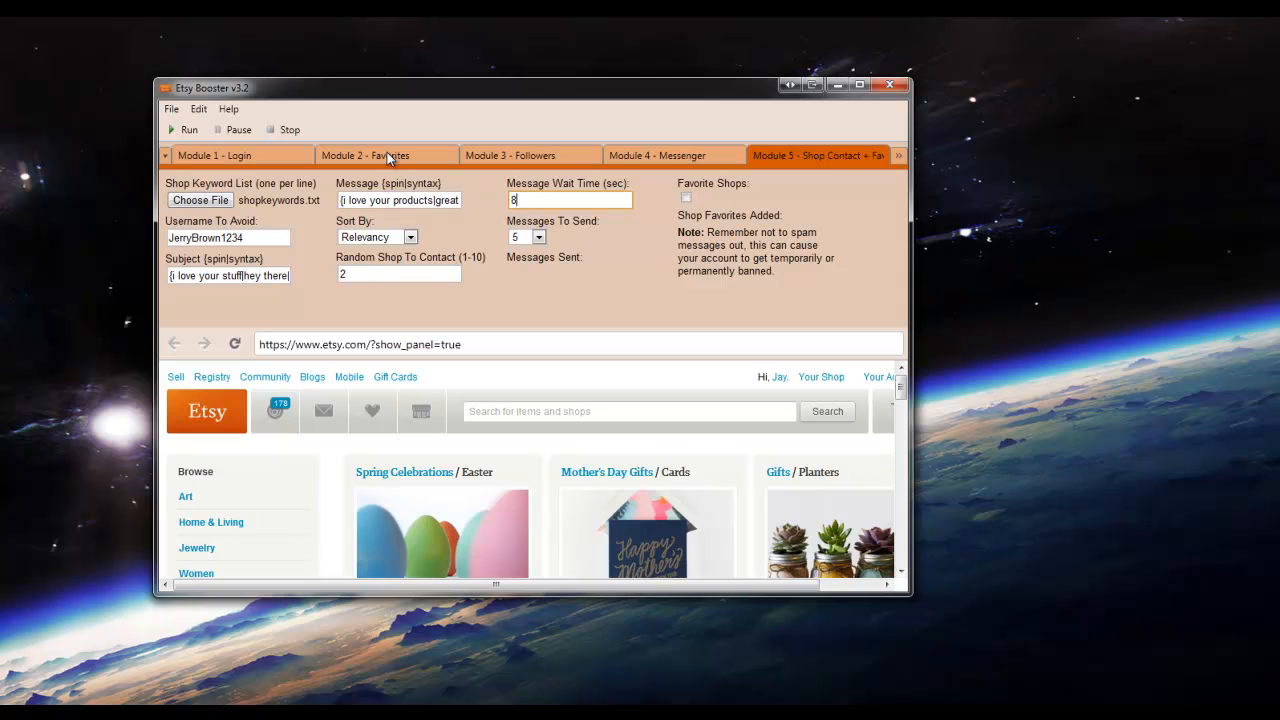
mouse_move(730, 283)
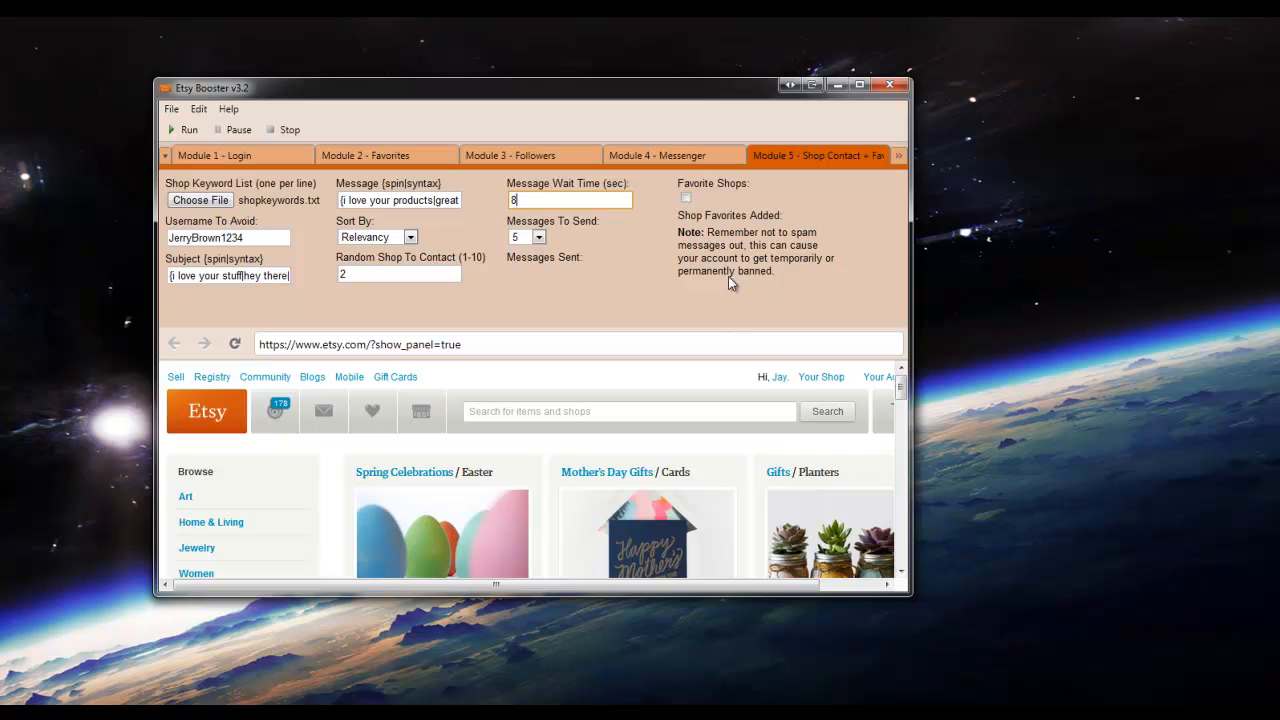
mouse_move(742, 235)
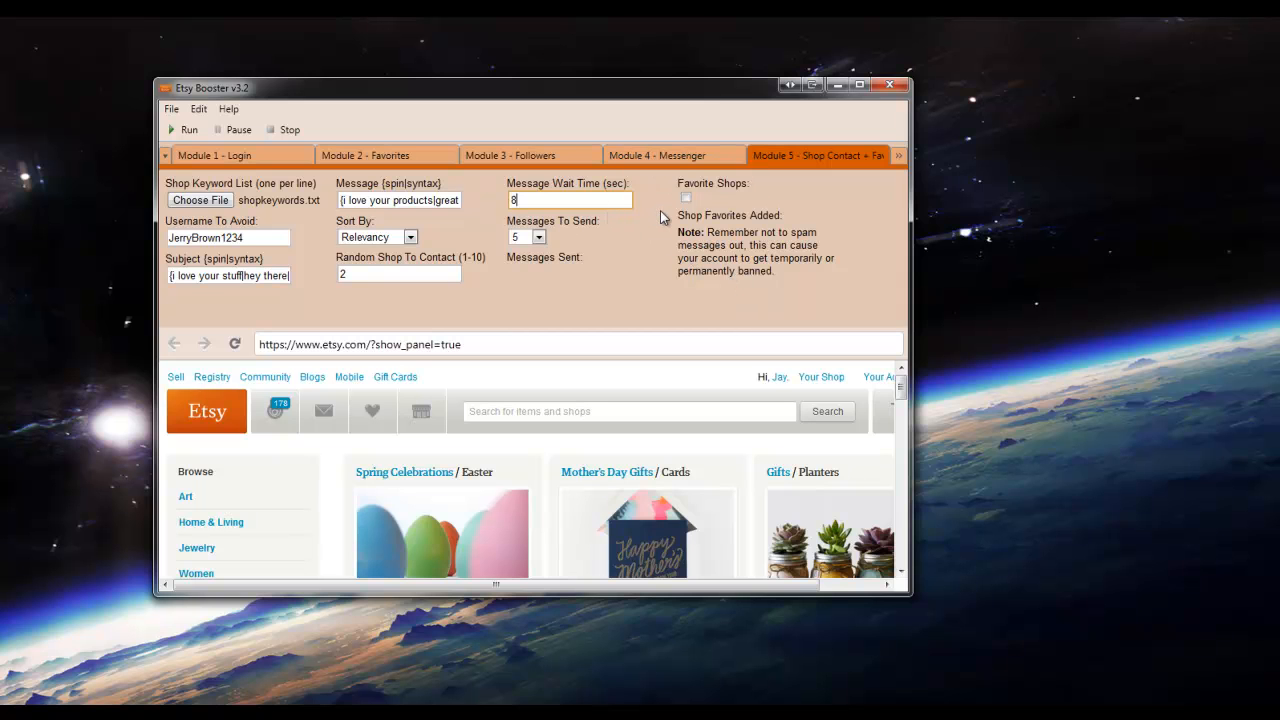
mouse_move(741, 261)
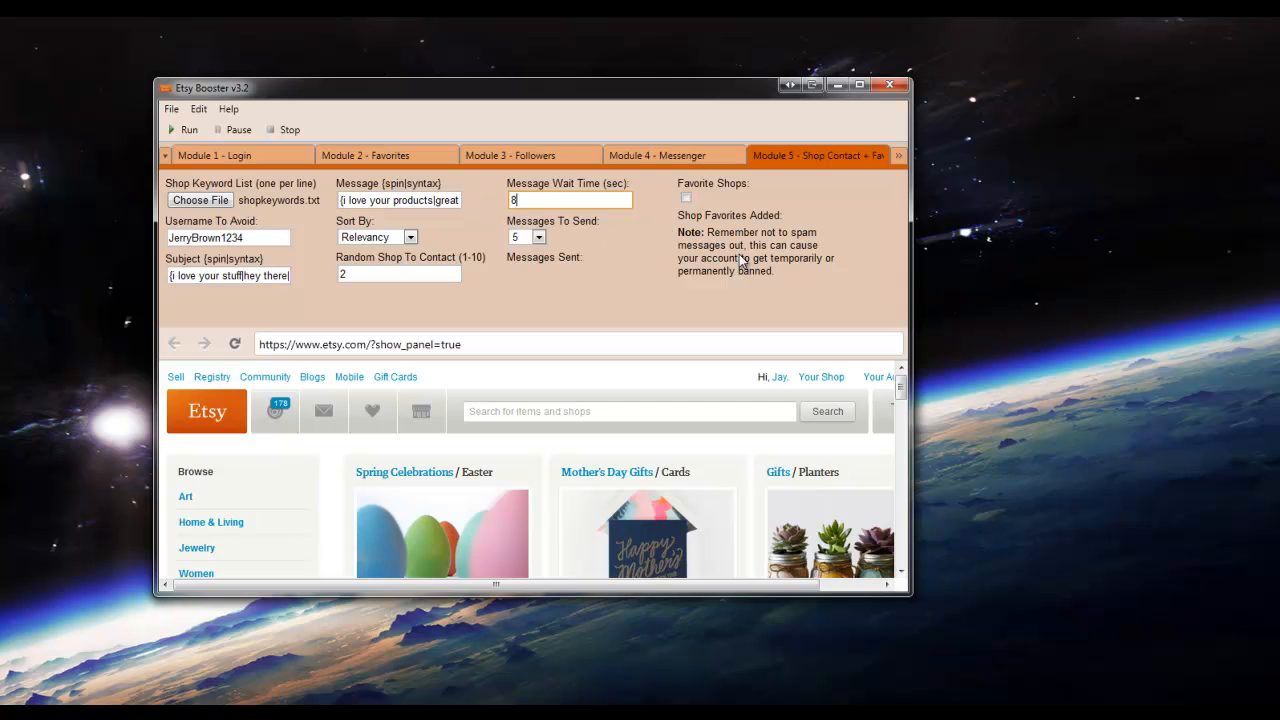
mouse_move(813, 260)
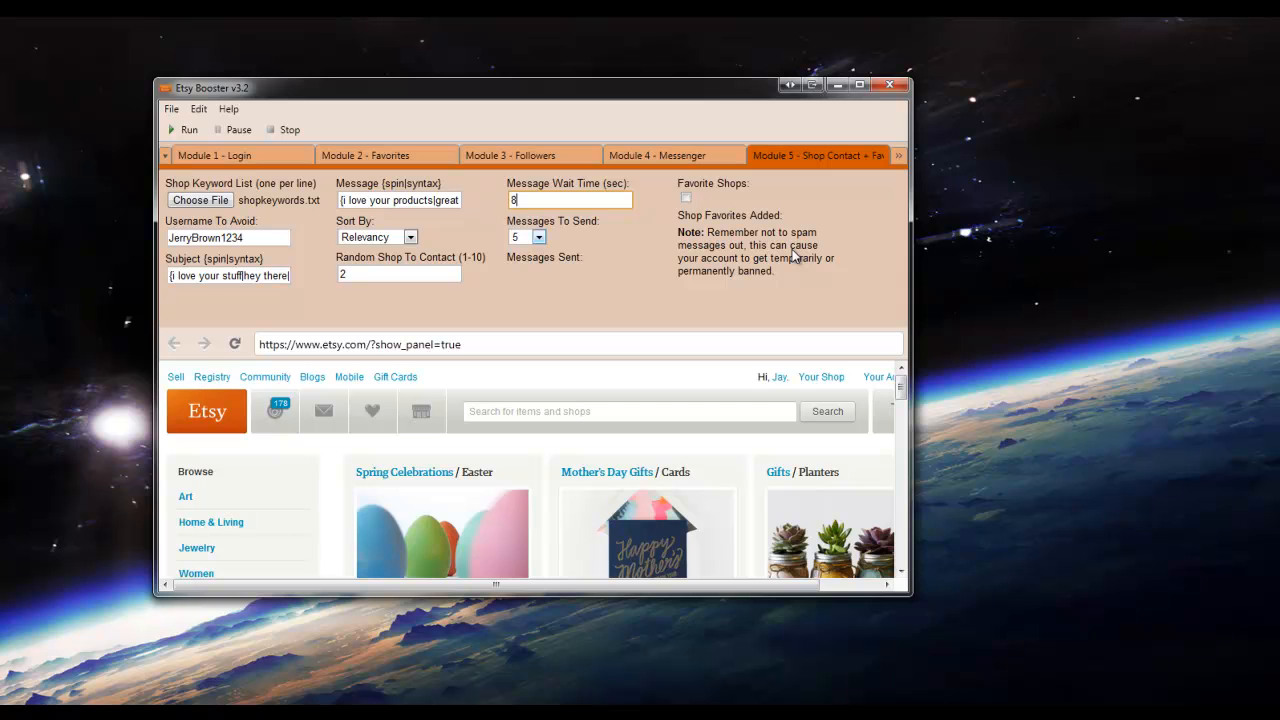
- Keep Messages To Send at 5 and tick Favorite Shops
click(538, 237)
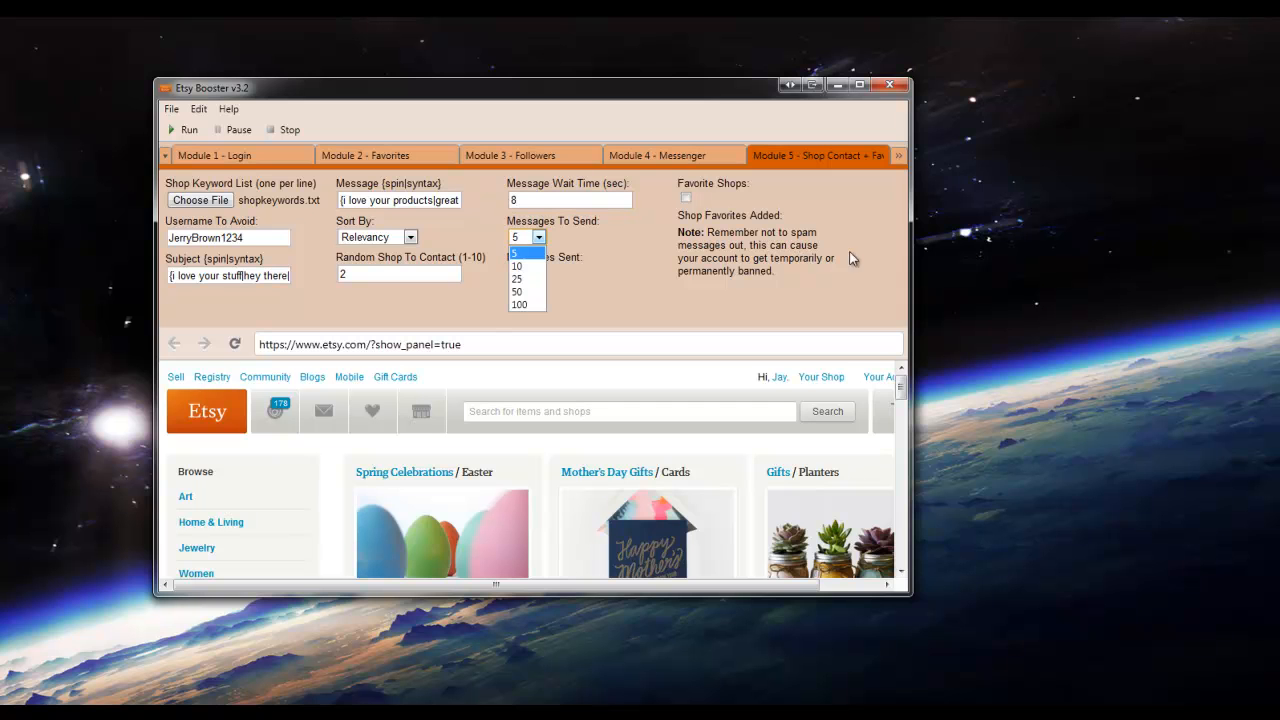
click(525, 237)
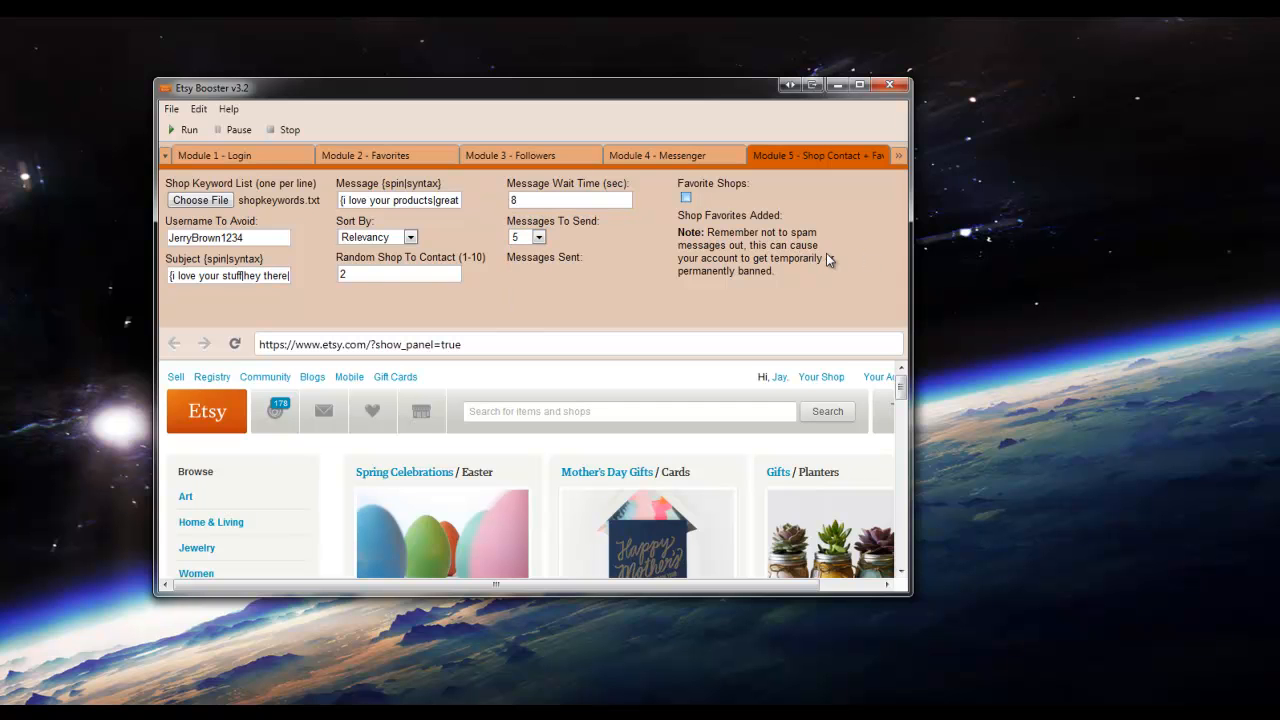
click(685, 197)
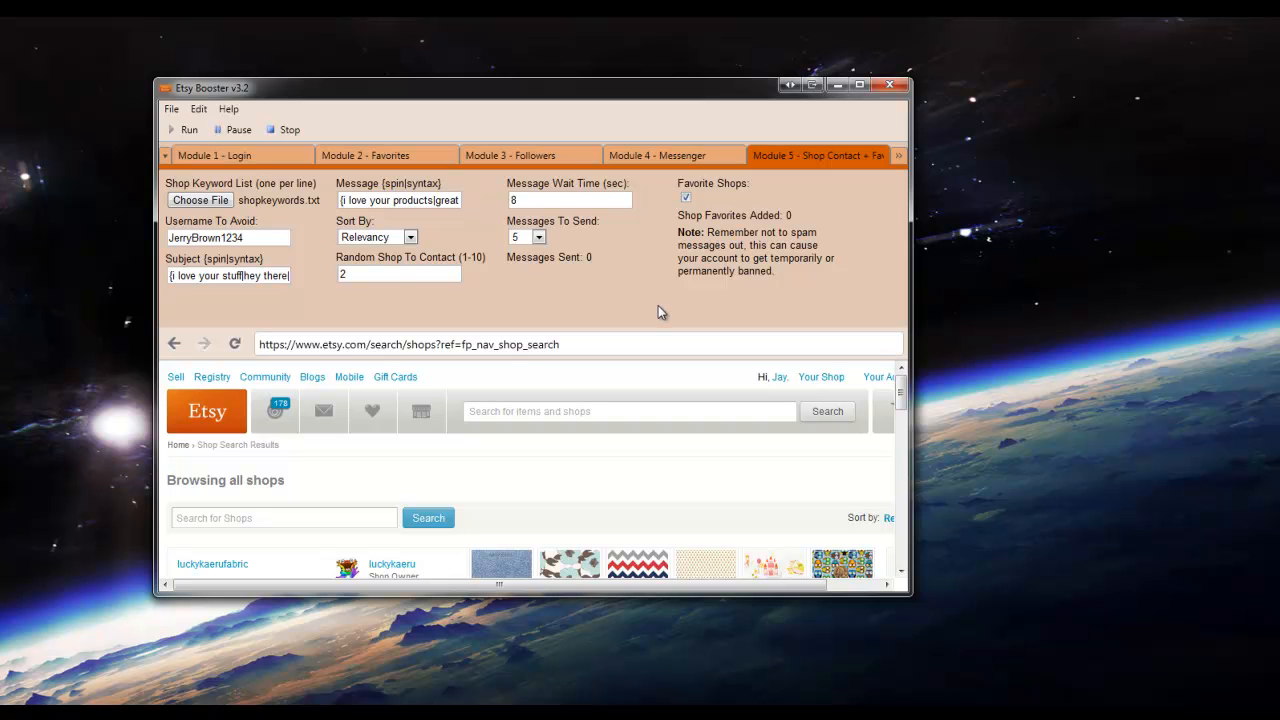
- Run the module with the shop search keyword 'paint'
text(paint)
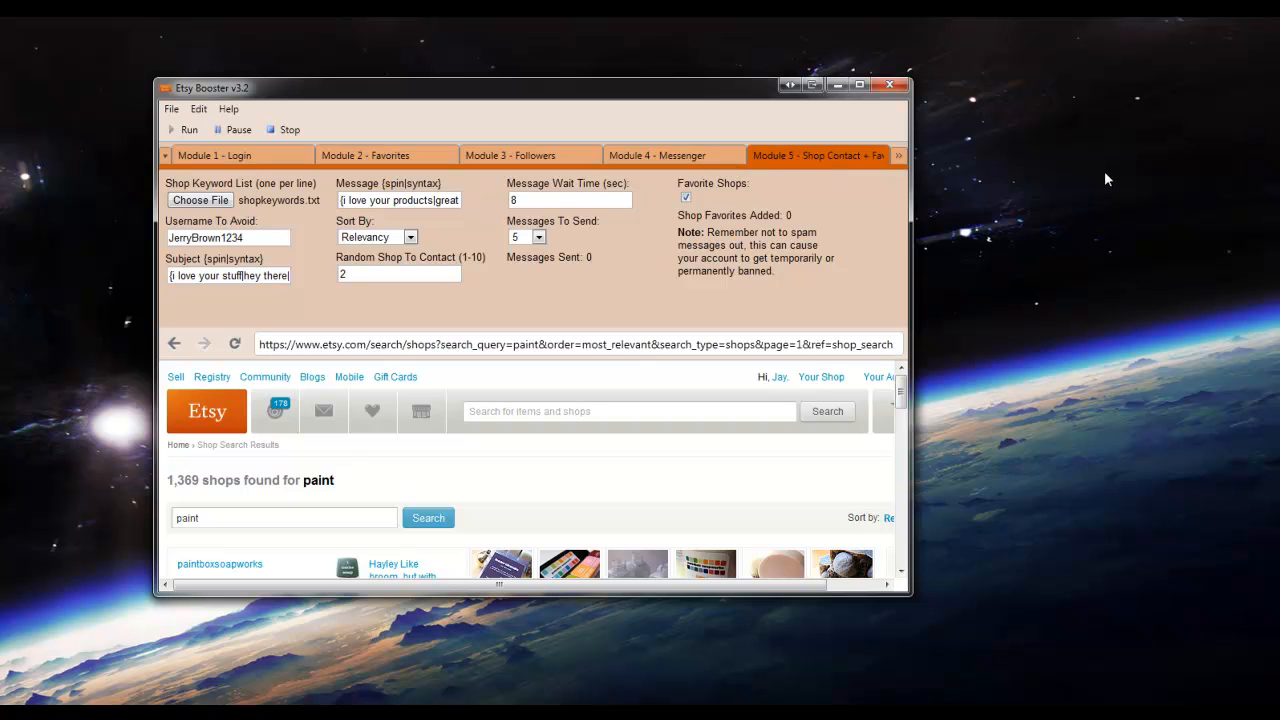
mouse_move(467, 169)
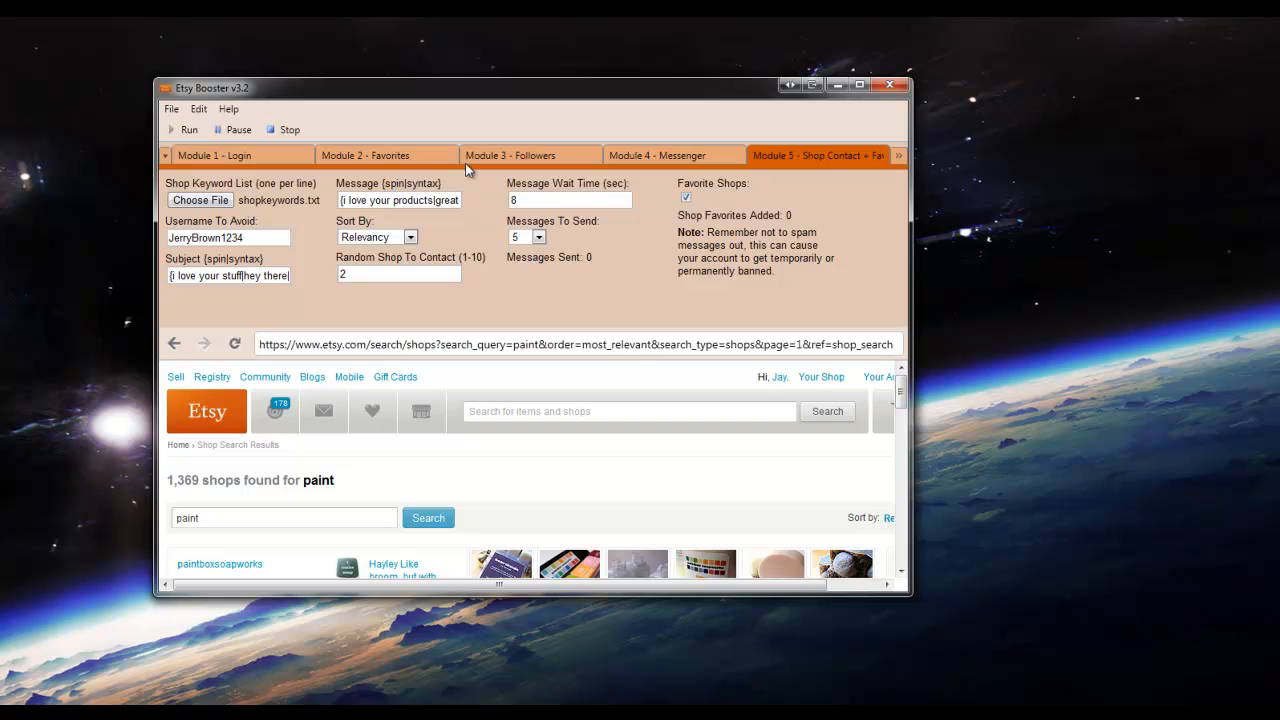
mouse_move(470, 170)
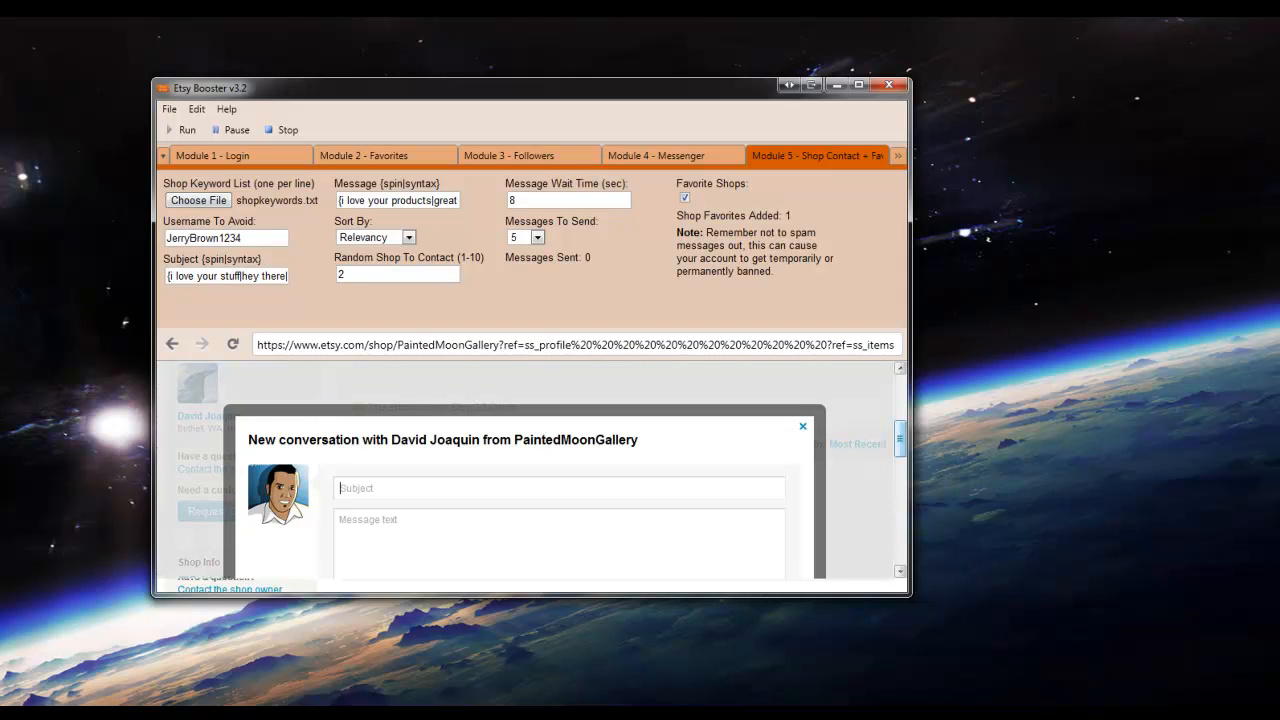
- Send PaintedMoonGallery a message with subject 'cool stuff' and body 'nice products'
text(cool stuff)
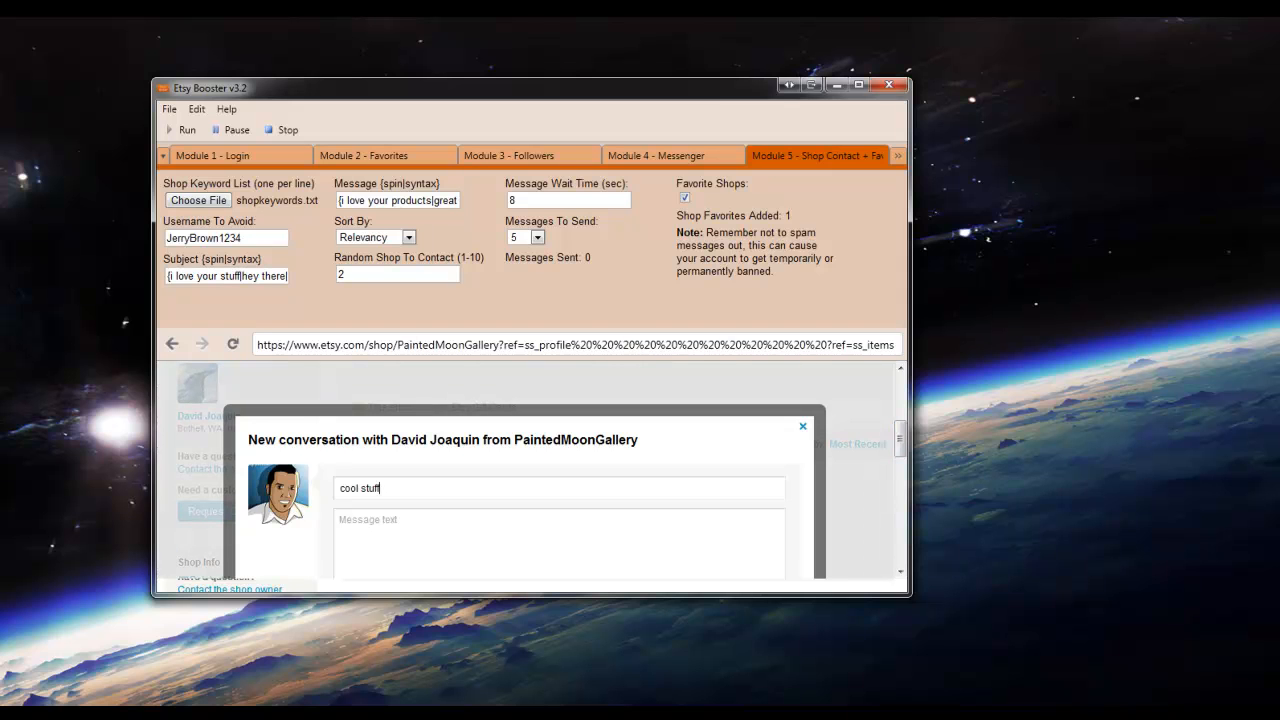
text(nice products)
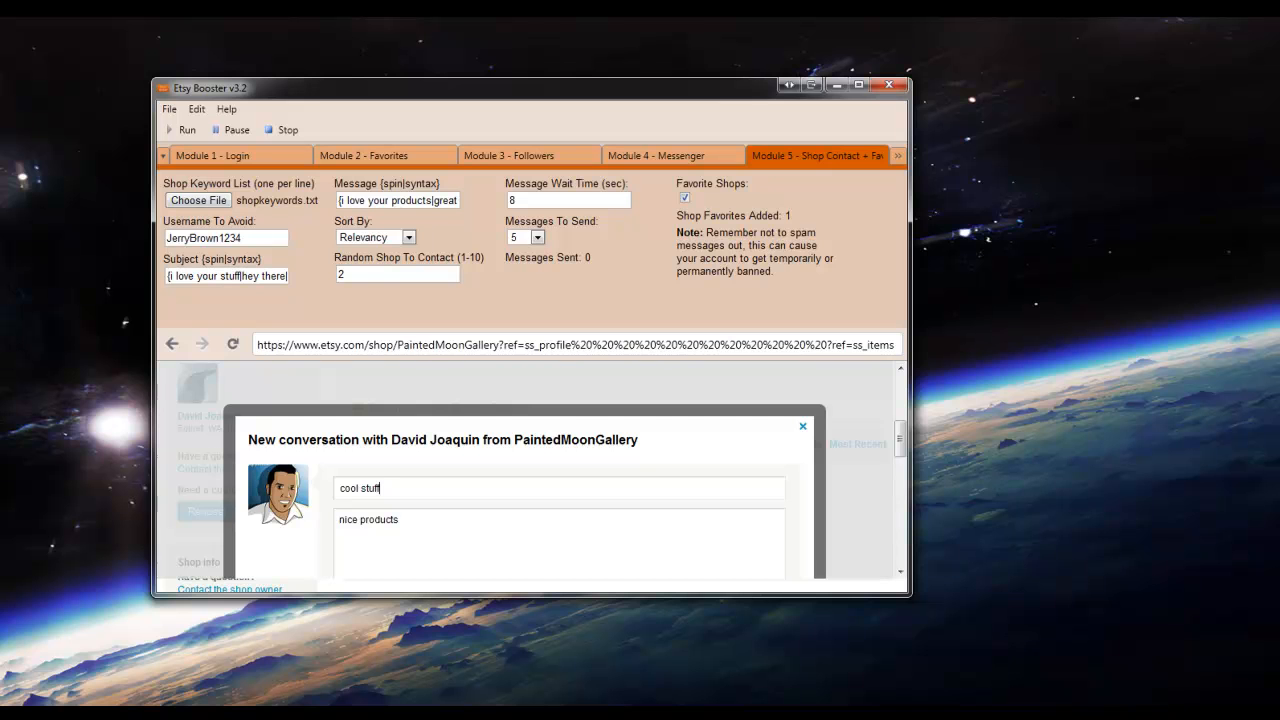
click(803, 426)
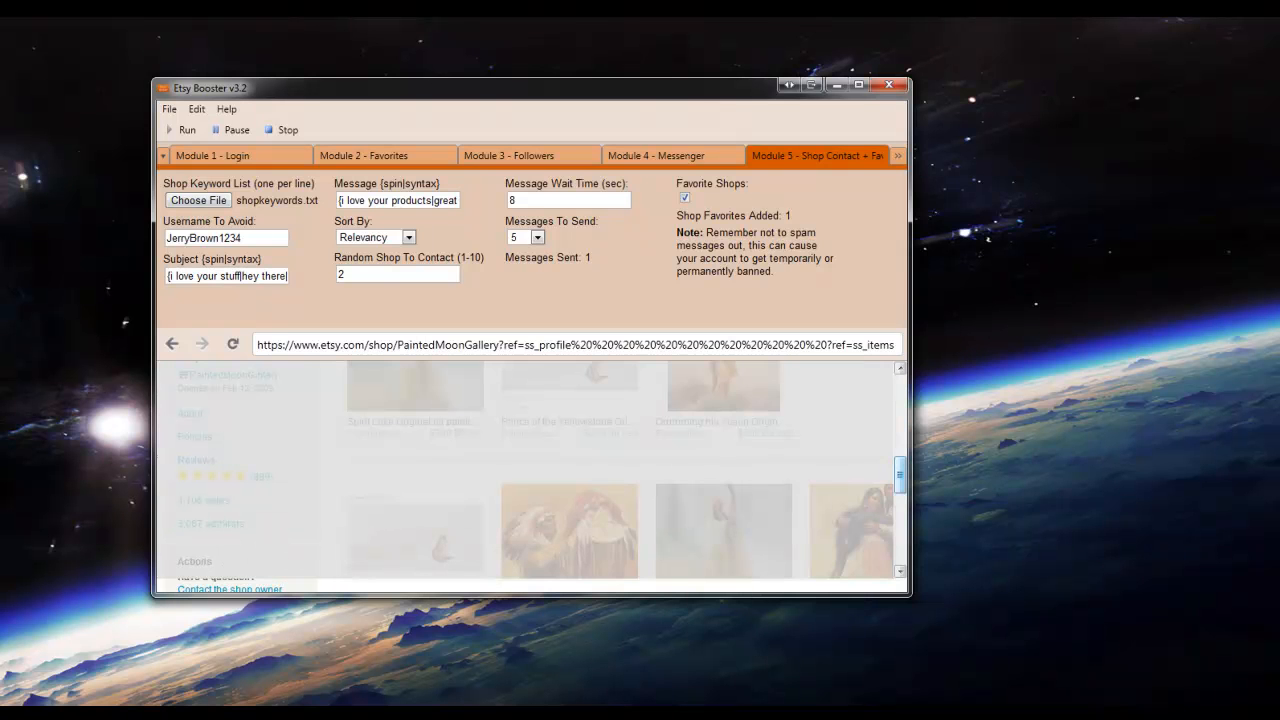